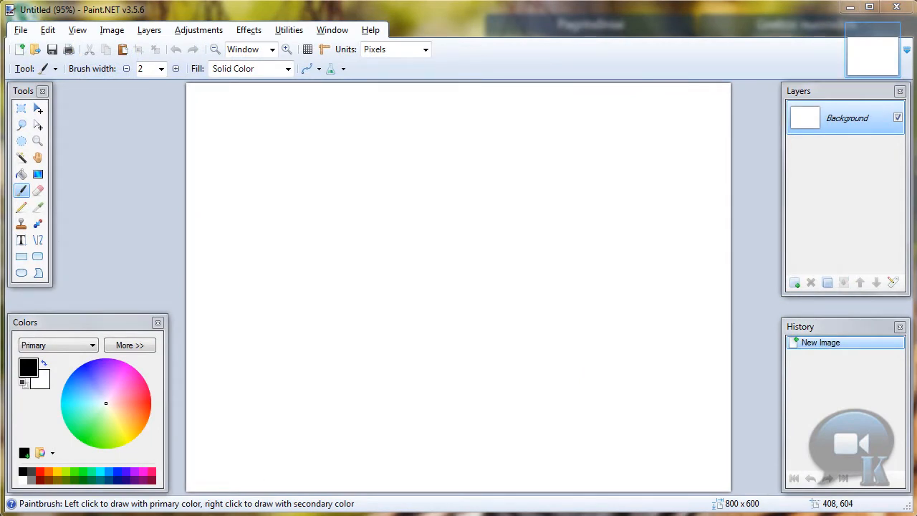
{"action": "mouse_move", "coordinate": [650, 140]}
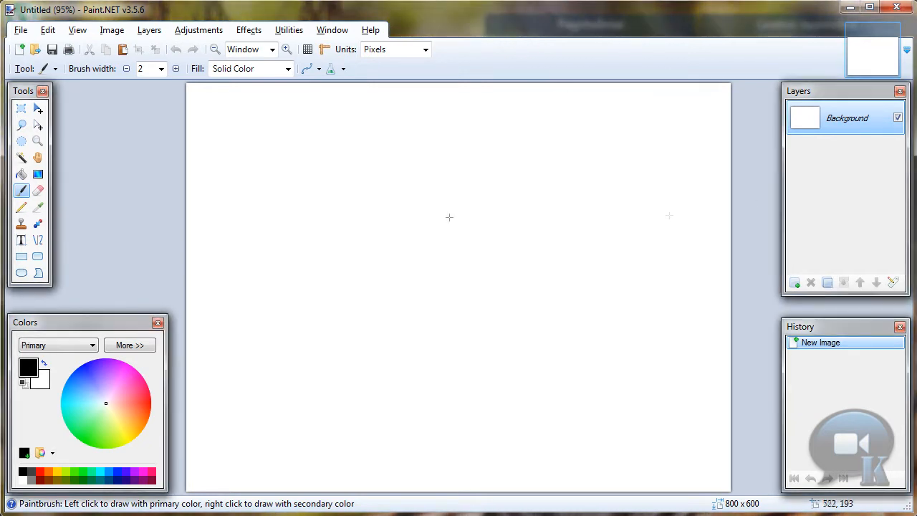
{"action": "mouse_move", "coordinate": [21, 175]}
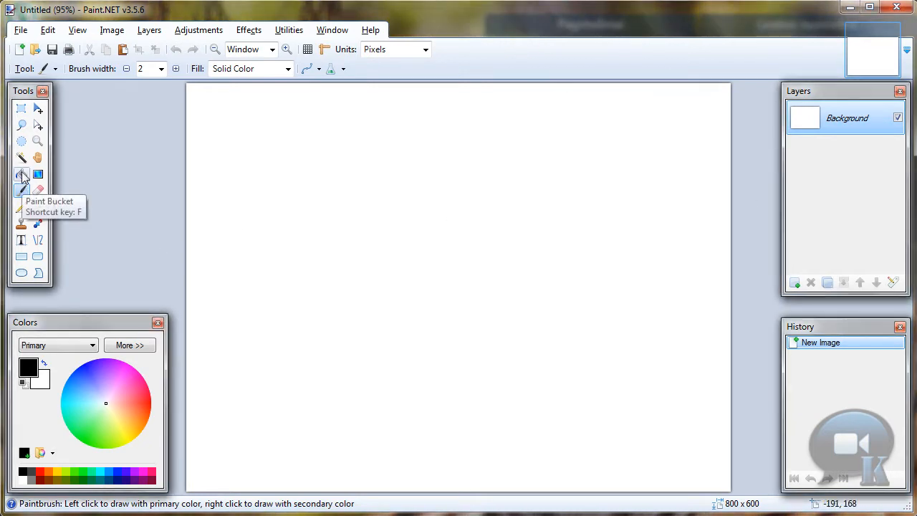
Fill the white canvas with solid black using the Paint Bucket
{"action": "left_click", "coordinate": [21, 175]}
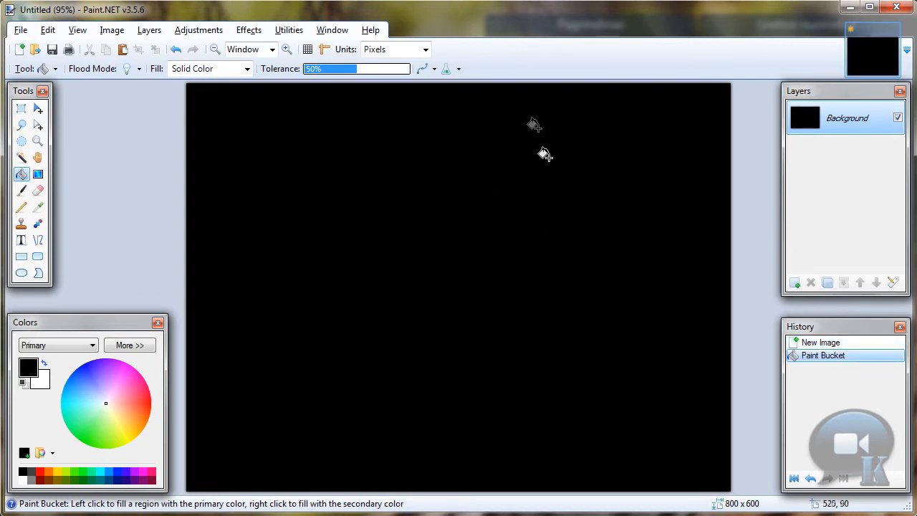
{"action": "mouse_move", "coordinate": [809, 194]}
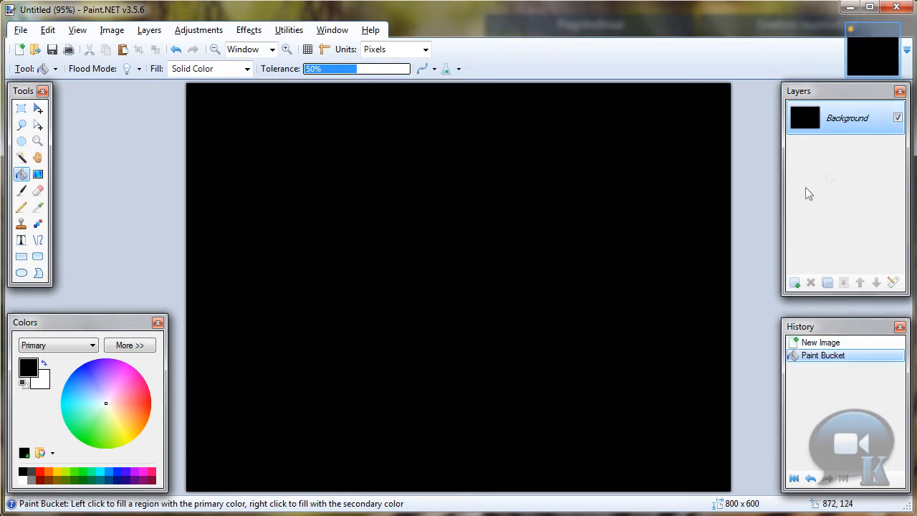
Add a new layer and start red Chiller text near the canvas top-left
{"action": "left_click", "coordinate": [794, 282]}
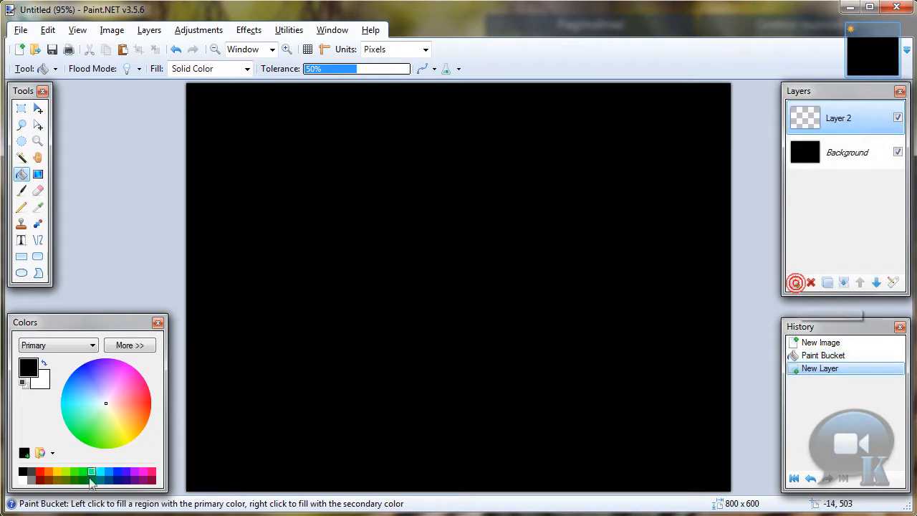
{"action": "left_click", "coordinate": [20, 241]}
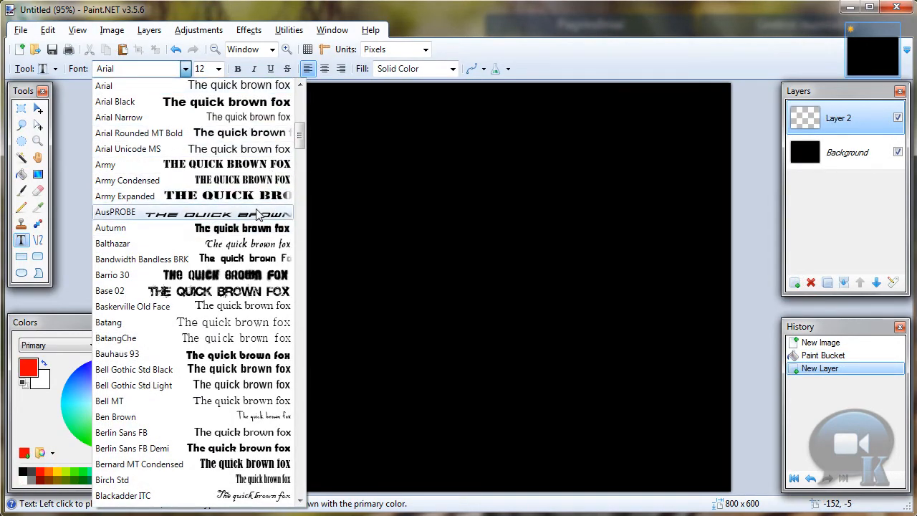
{"action": "scroll", "scroll_direction": "down", "scroll_amount": 3}
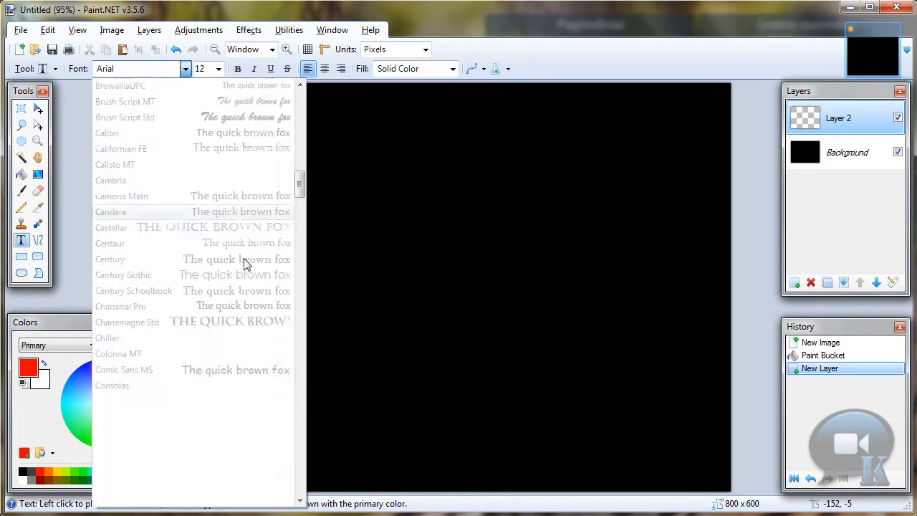
{"action": "scroll", "scroll_direction": "down", "scroll_amount": 3}
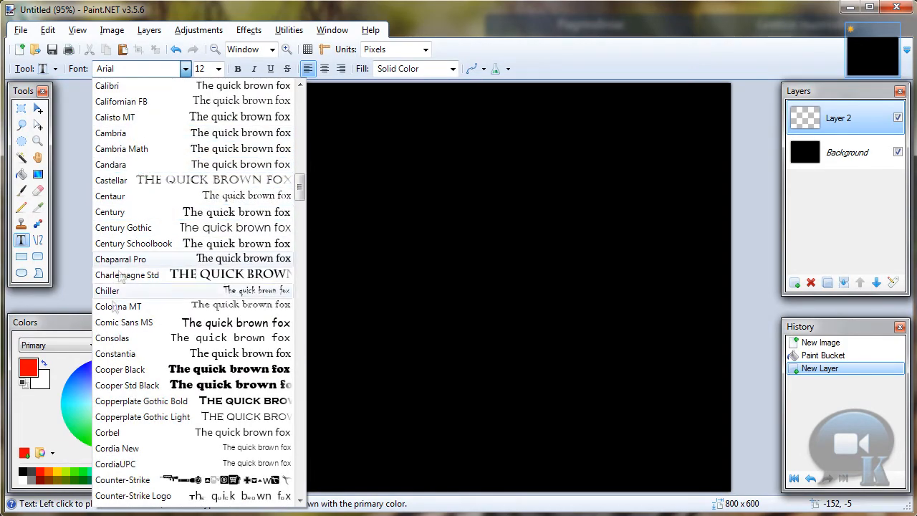
{"action": "left_click", "coordinate": [107, 289]}
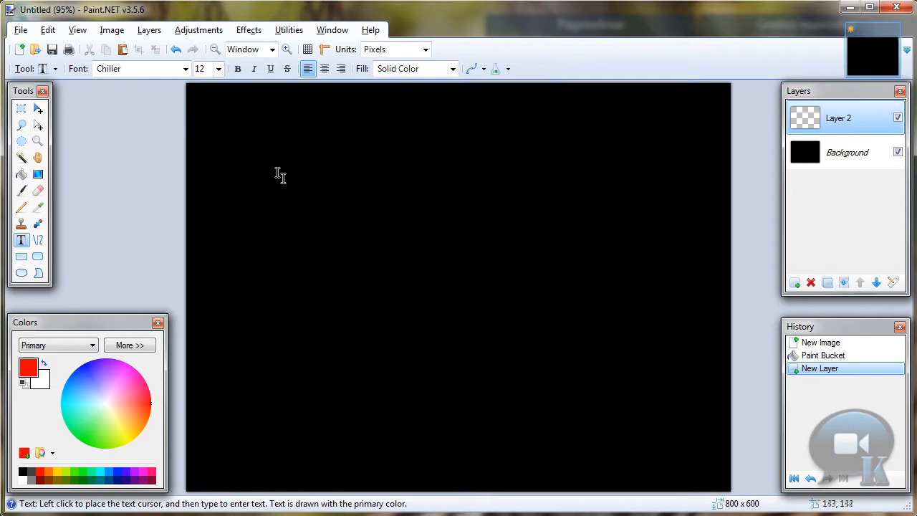
{"action": "left_click", "coordinate": [226, 156]}
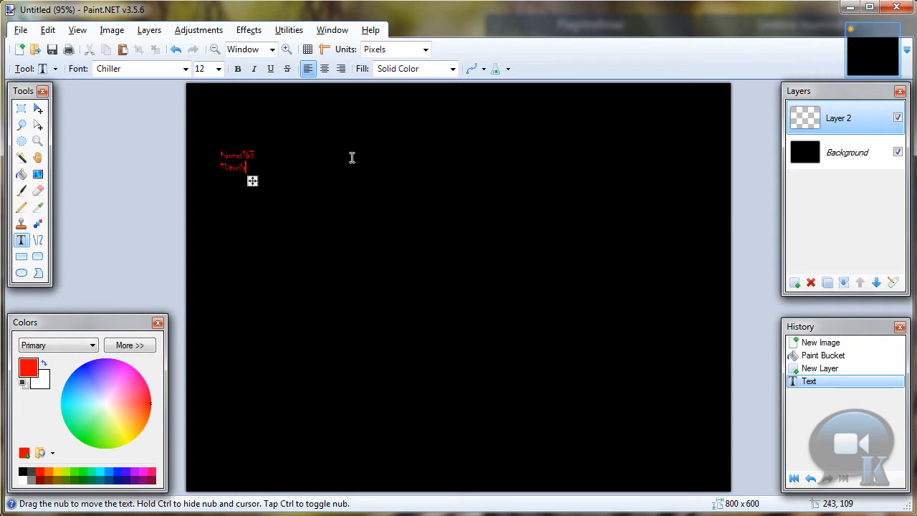
{"action": "mouse_move", "coordinate": [209, 128]}
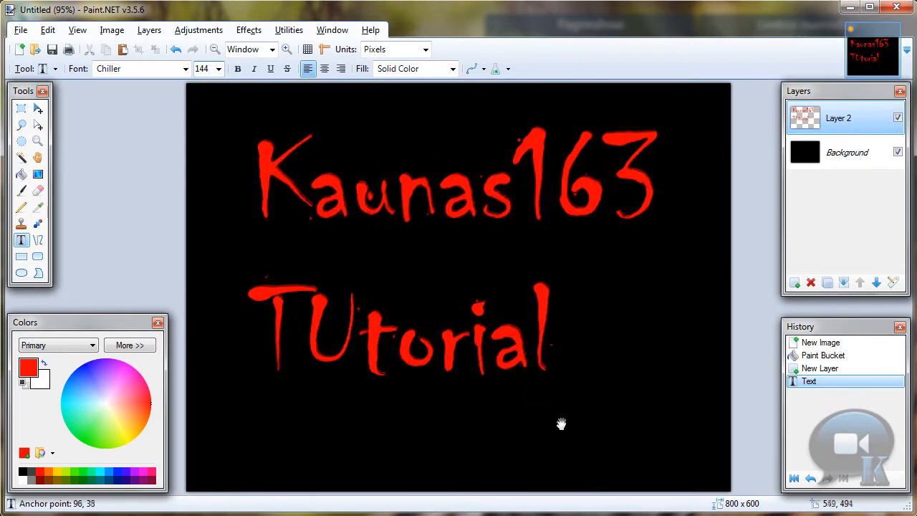
Apply Gaussian Blur Plus to the text with Difference blend mode and a raised radius
{"action": "left_click", "coordinate": [249, 29]}
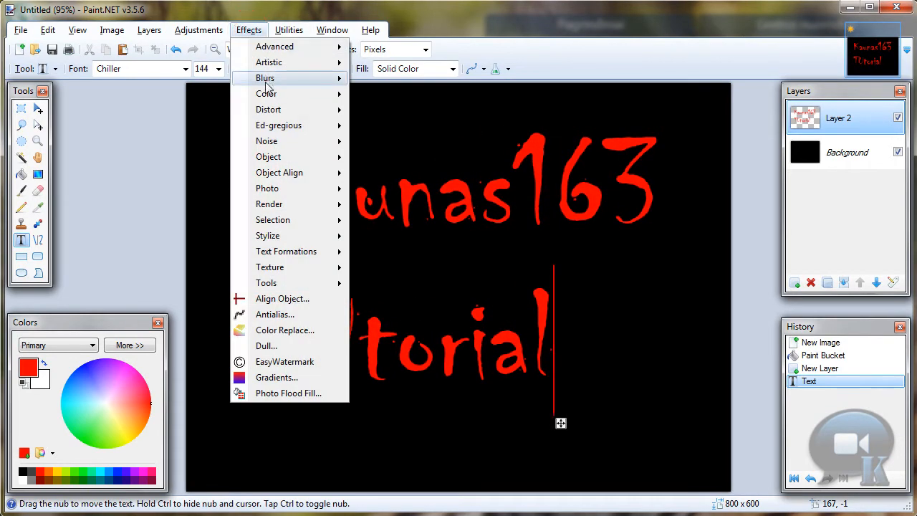
{"action": "left_click", "coordinate": [265, 78]}
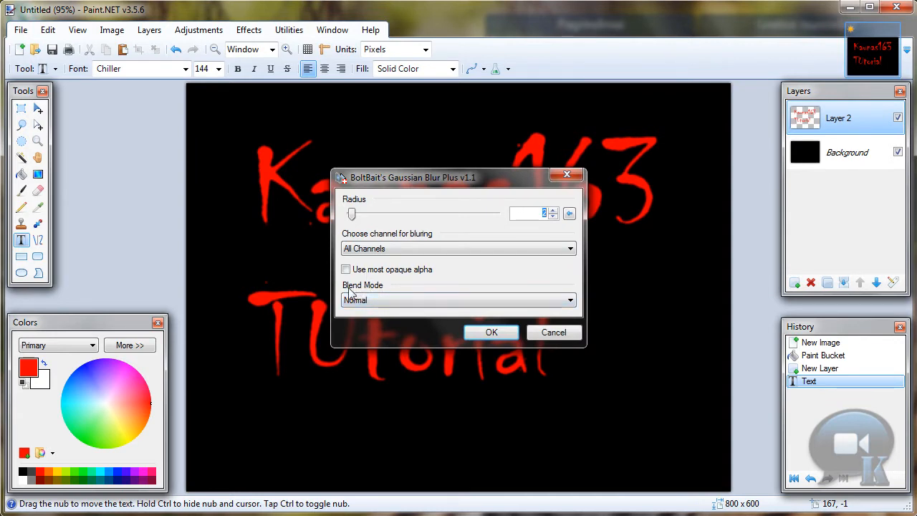
{"action": "left_click", "coordinate": [570, 299]}
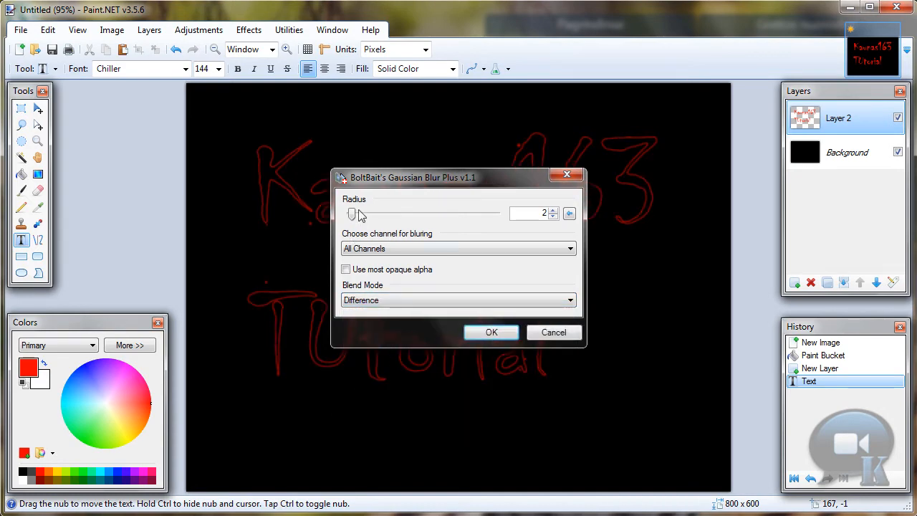
{"action": "left_click_drag", "start_coordinate": [352, 214], "coordinate": [358, 213]}
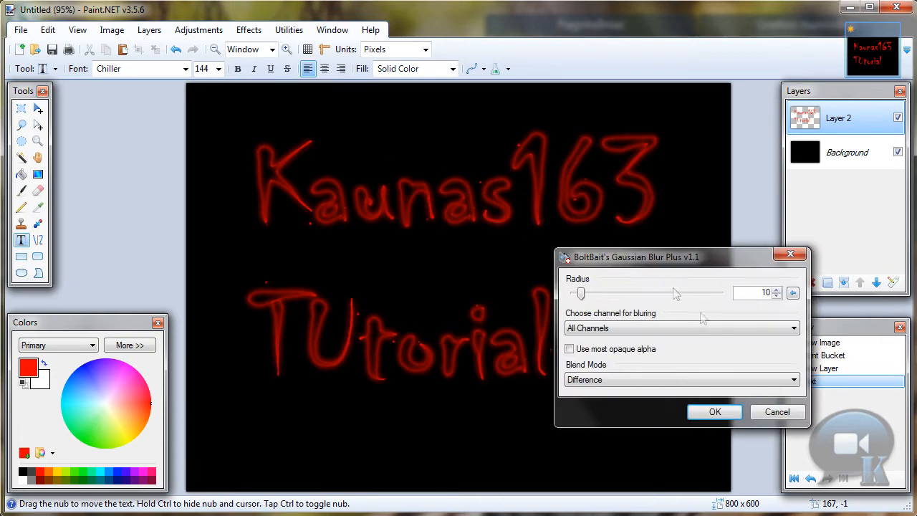
{"action": "left_click", "coordinate": [777, 289]}
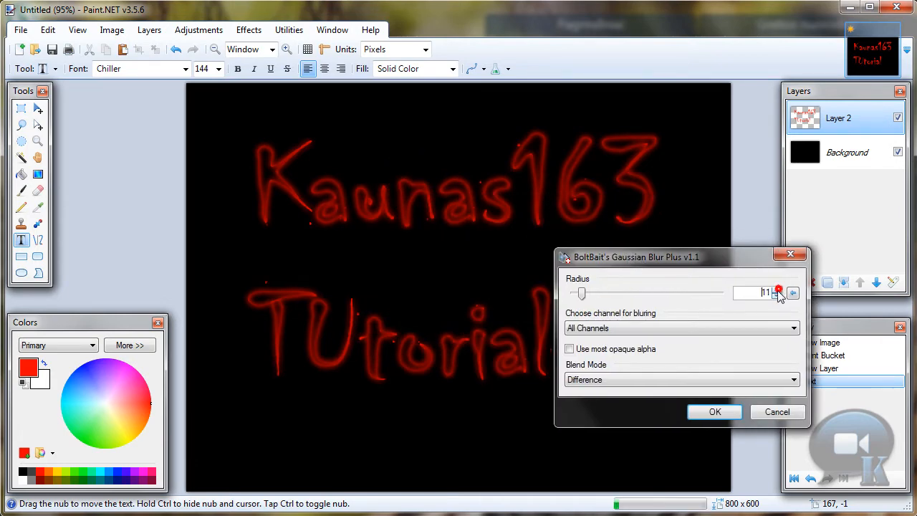
{"action": "left_click", "coordinate": [713, 411]}
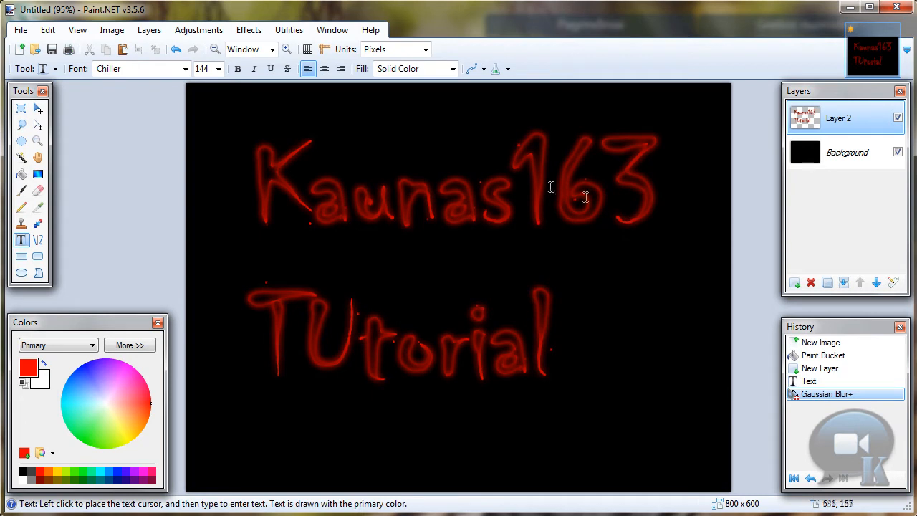
{"action": "mouse_move", "coordinate": [590, 160]}
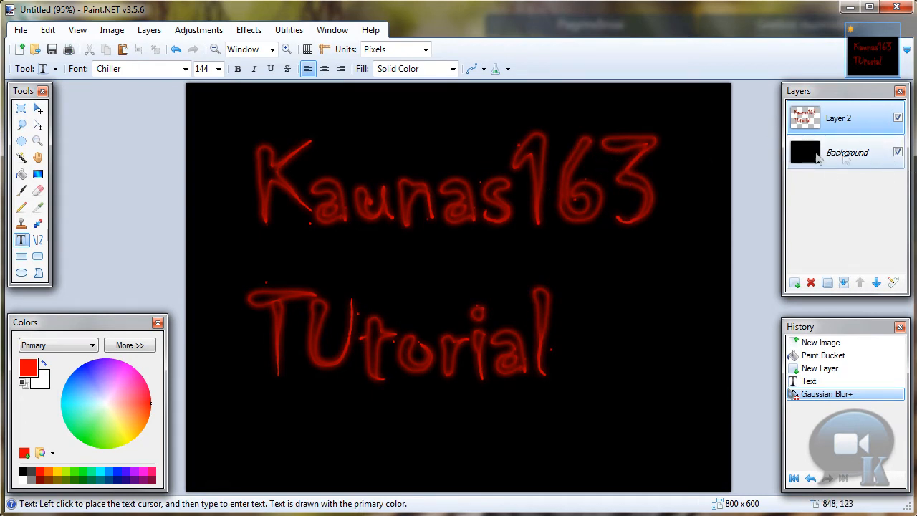
Try deleting the black background layer, then undo the merge and visibility changes
{"action": "left_click", "coordinate": [847, 152]}
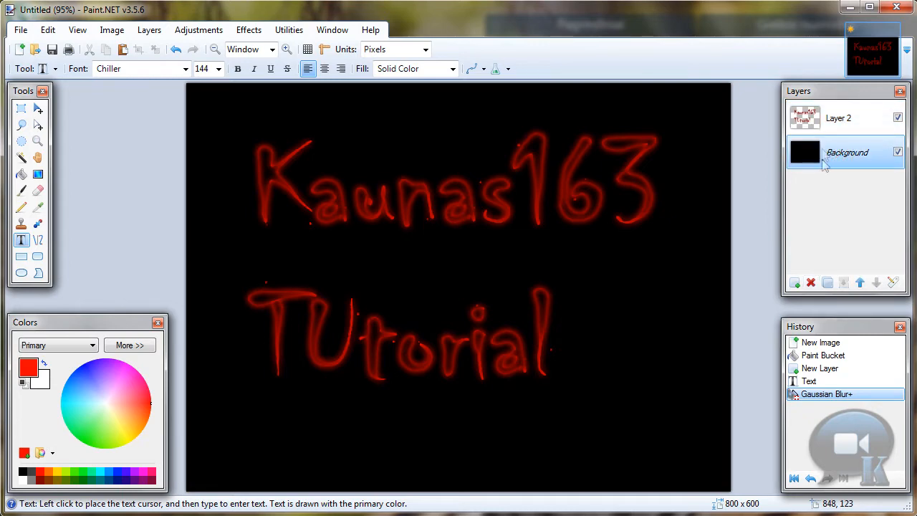
{"action": "left_click", "coordinate": [811, 282]}
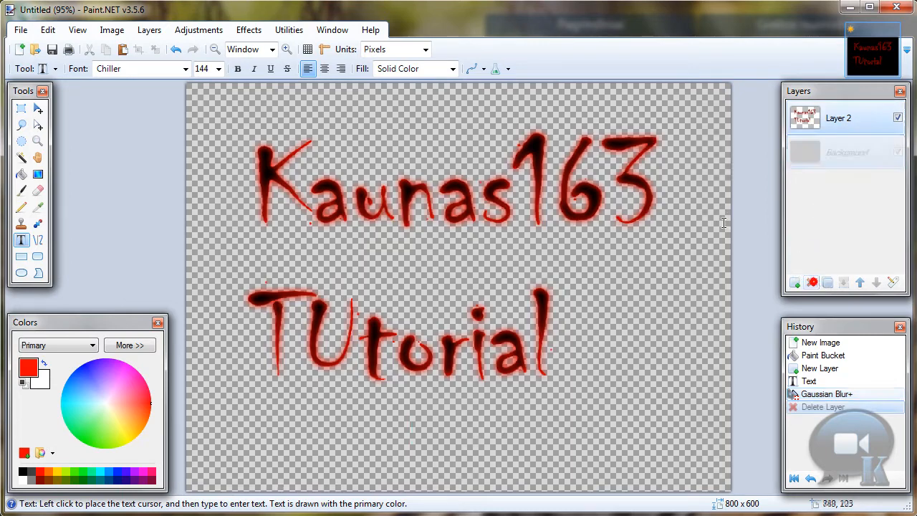
{"action": "left_click", "coordinate": [845, 152]}
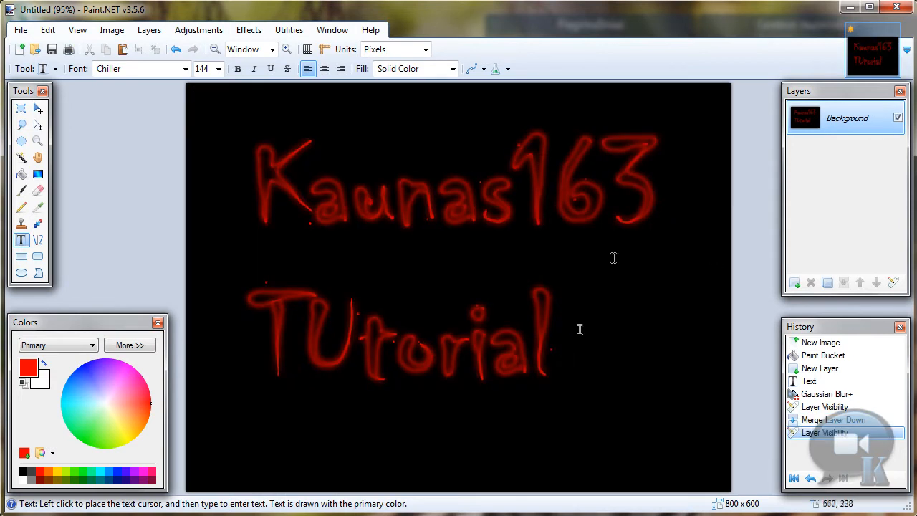
{"action": "mouse_move", "coordinate": [662, 363]}
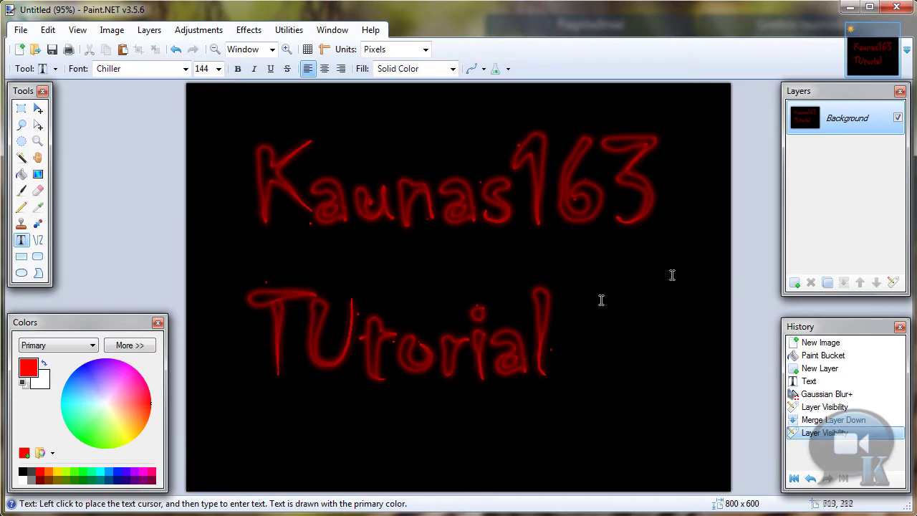
{"action": "left_click", "coordinate": [176, 48]}
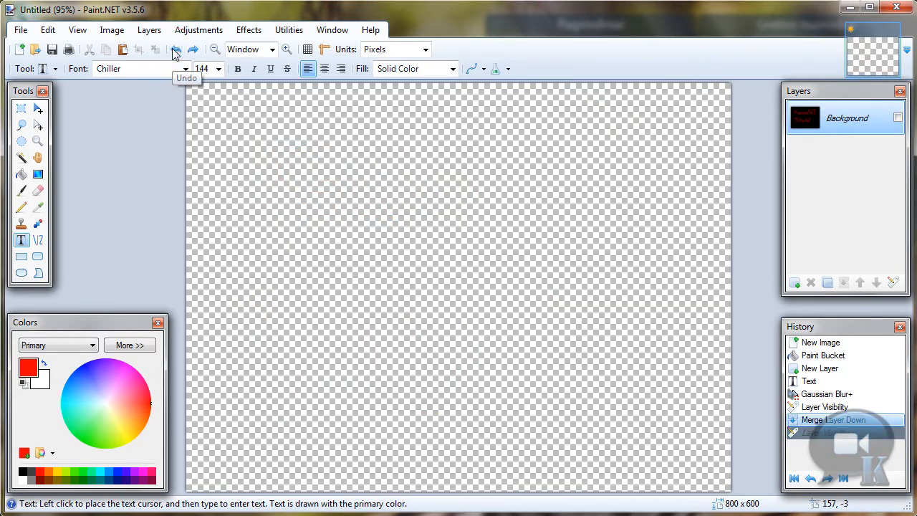
{"action": "left_click", "coordinate": [176, 49]}
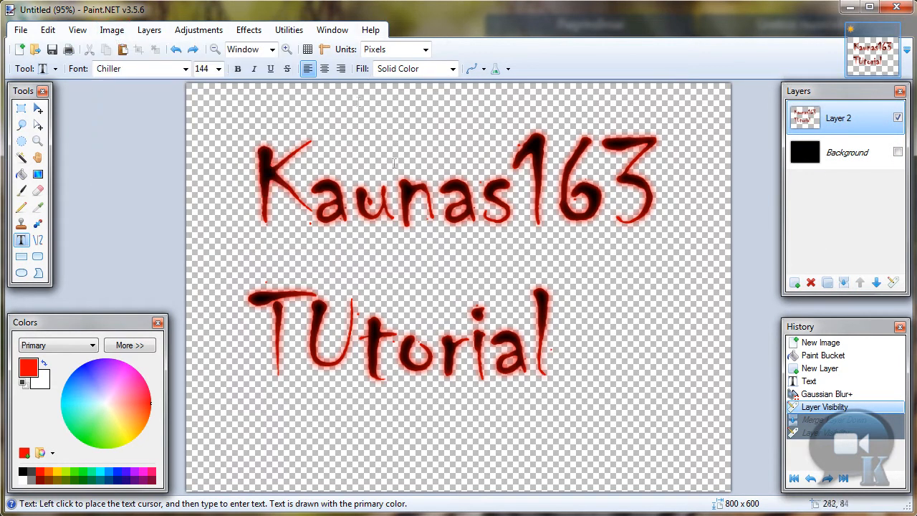
{"action": "mouse_move", "coordinate": [100, 115]}
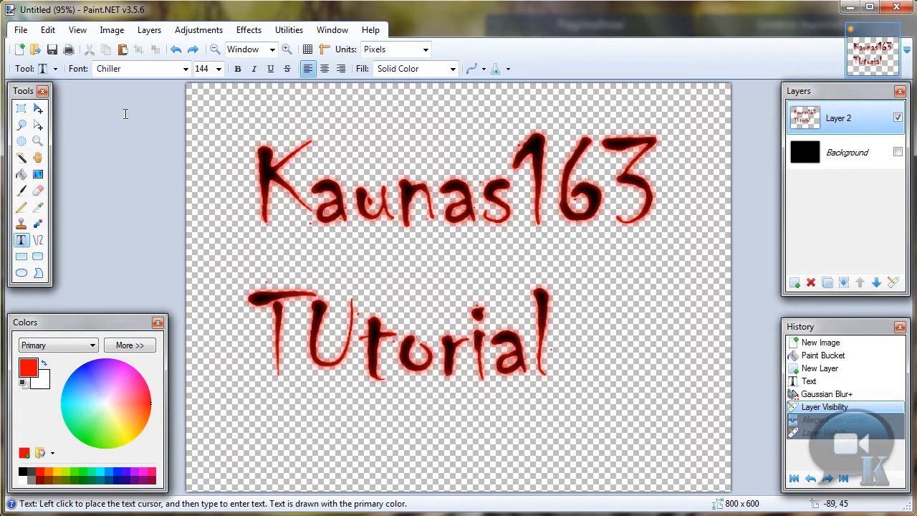
{"action": "mouse_move", "coordinate": [20, 28]}
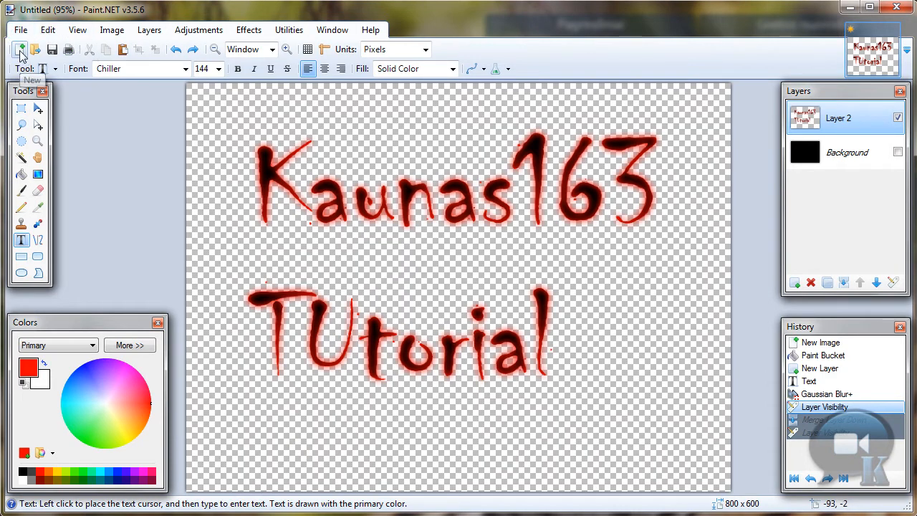
Start a fresh blank 800×600 image and add a new empty layer above its background
{"action": "left_click", "coordinate": [22, 48]}
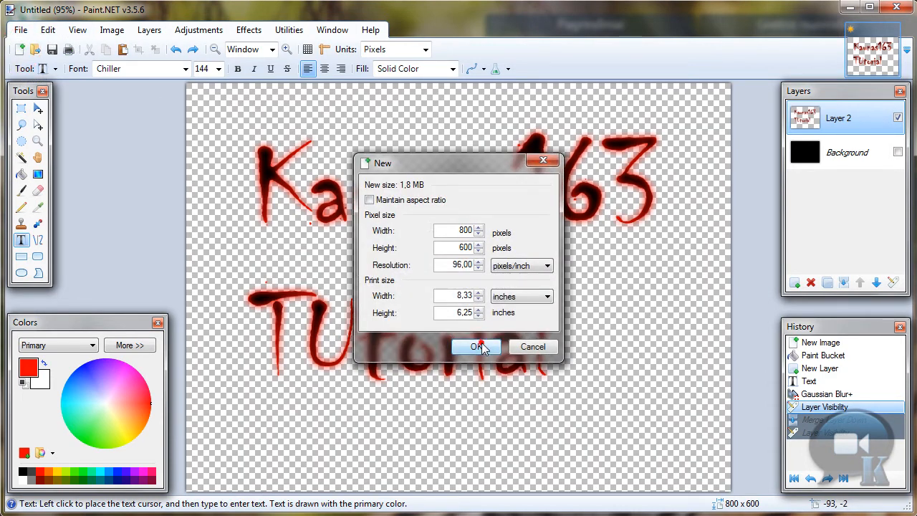
{"action": "left_click", "coordinate": [475, 346]}
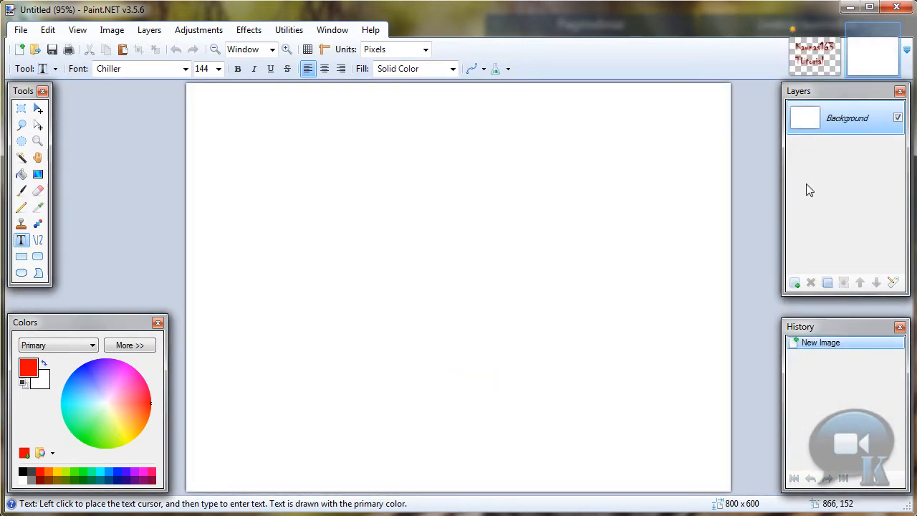
{"action": "mouse_move", "coordinate": [822, 232]}
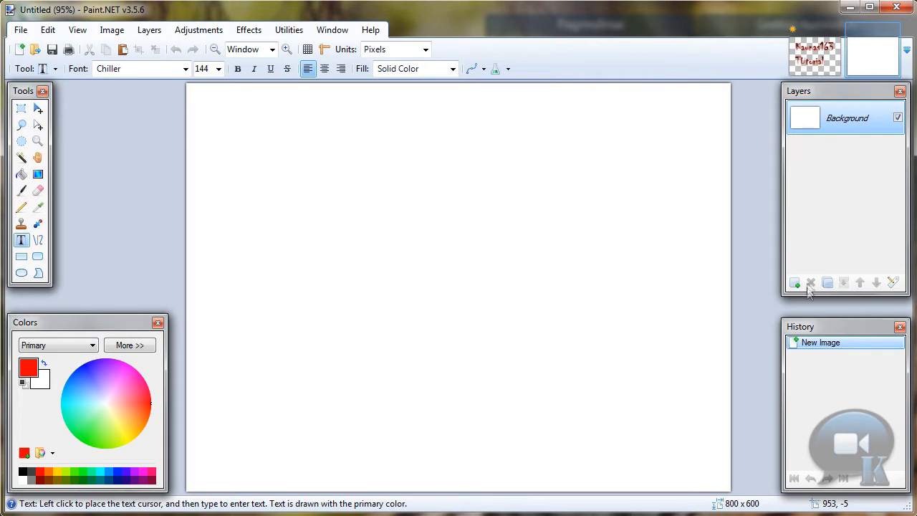
{"action": "left_click", "coordinate": [794, 282]}
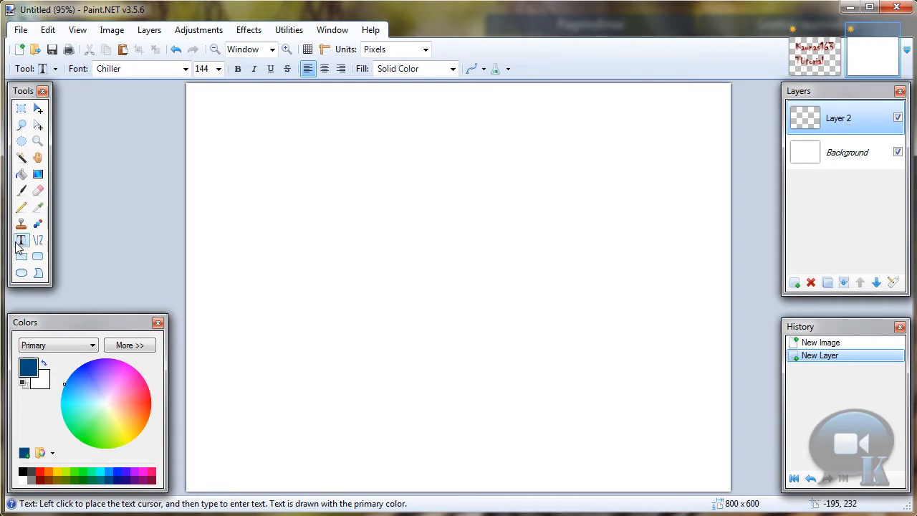
Write 'K163' in the Autumn font on the canvas's left side
{"action": "left_click", "coordinate": [185, 69]}
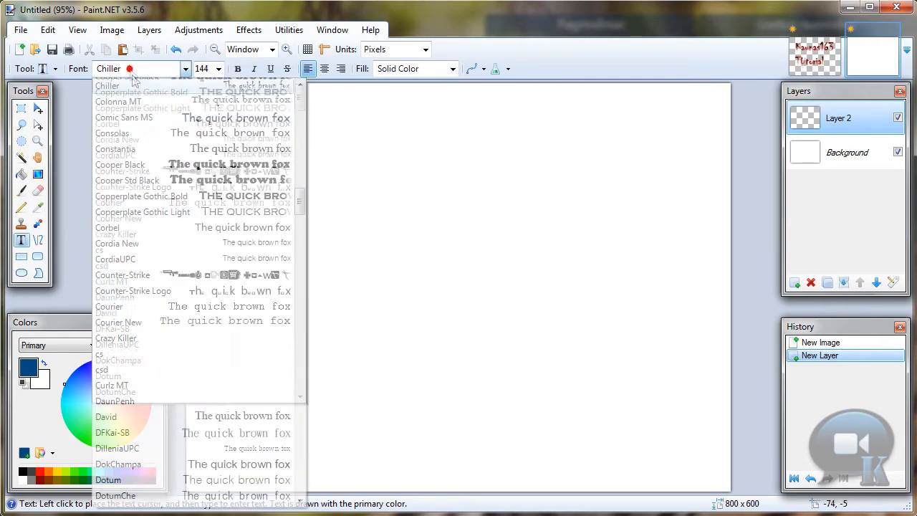
{"action": "scroll", "scroll_direction": "up", "scroll_amount": 3}
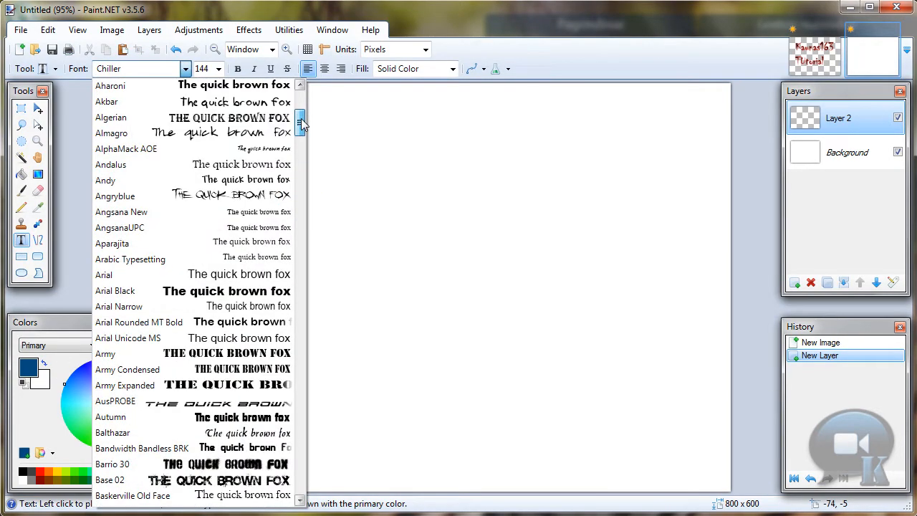
{"action": "left_click", "coordinate": [110, 416]}
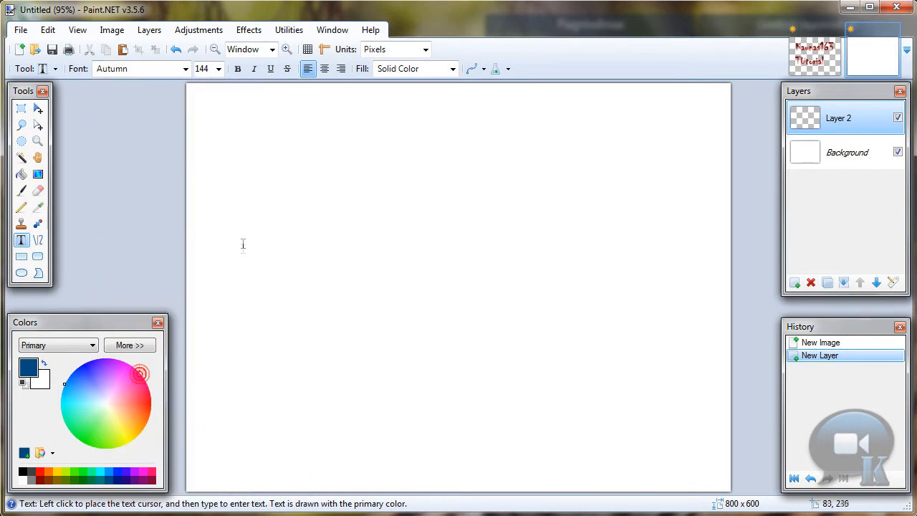
{"action": "left_click", "coordinate": [204, 258]}
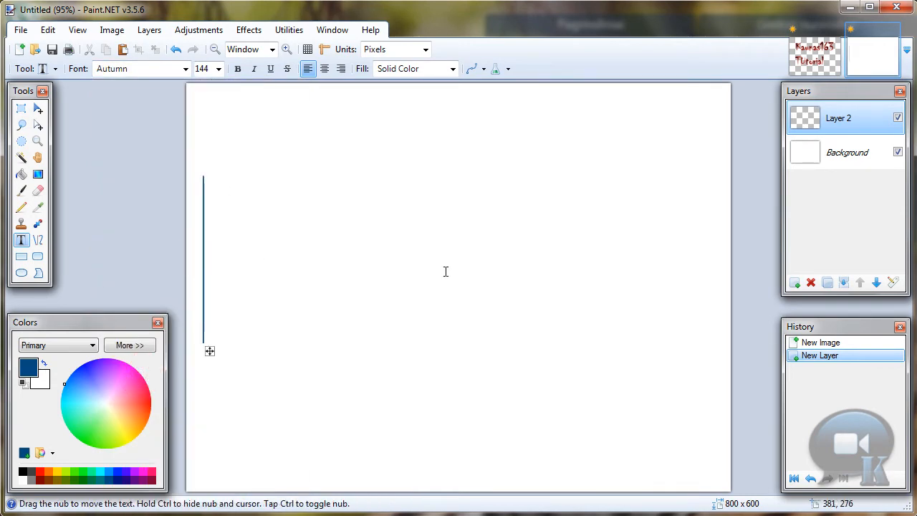
{"action": "type", "text": "K163"}
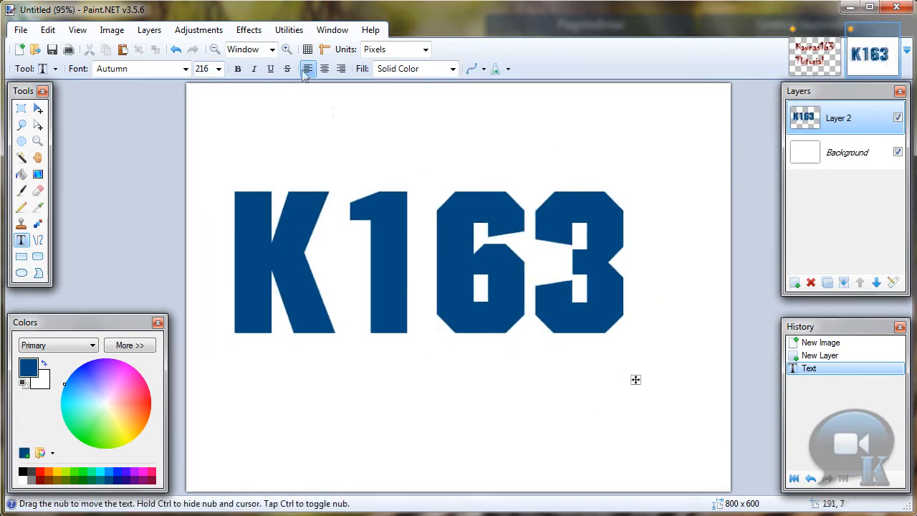
Centre the K163 text with the Align Object effect set to Middle Center
{"action": "left_click", "coordinate": [249, 29]}
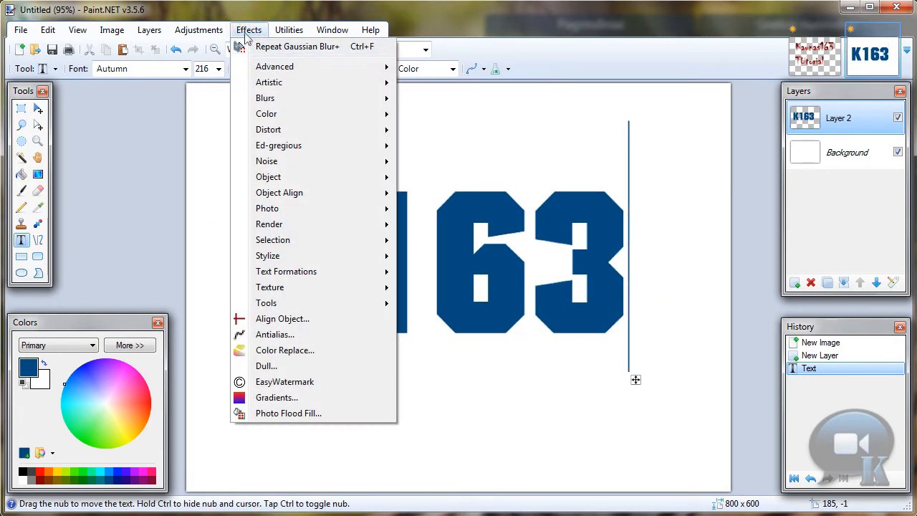
{"action": "mouse_move", "coordinate": [282, 318]}
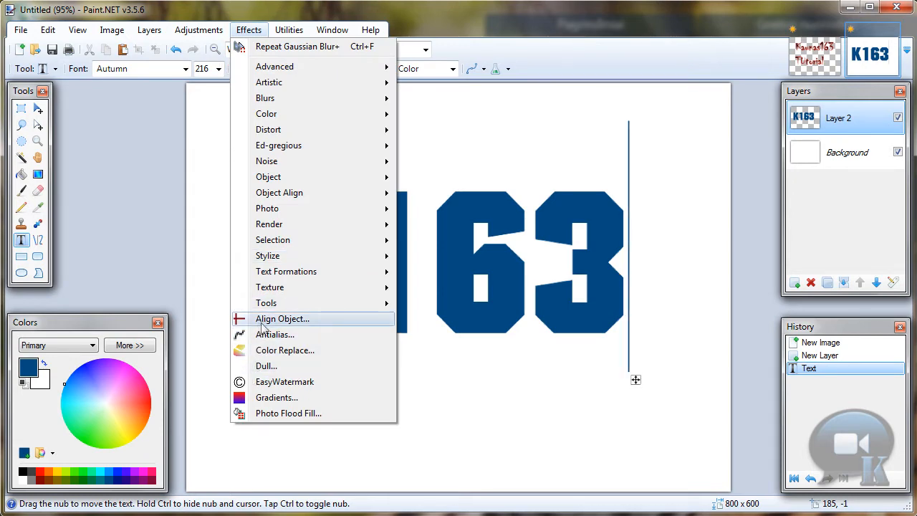
{"action": "left_click", "coordinate": [281, 318]}
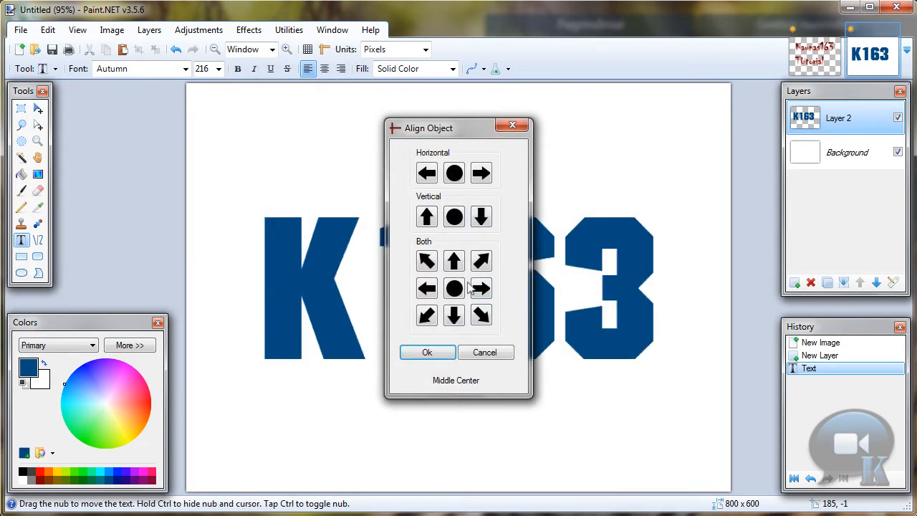
{"action": "left_click", "coordinate": [427, 353]}
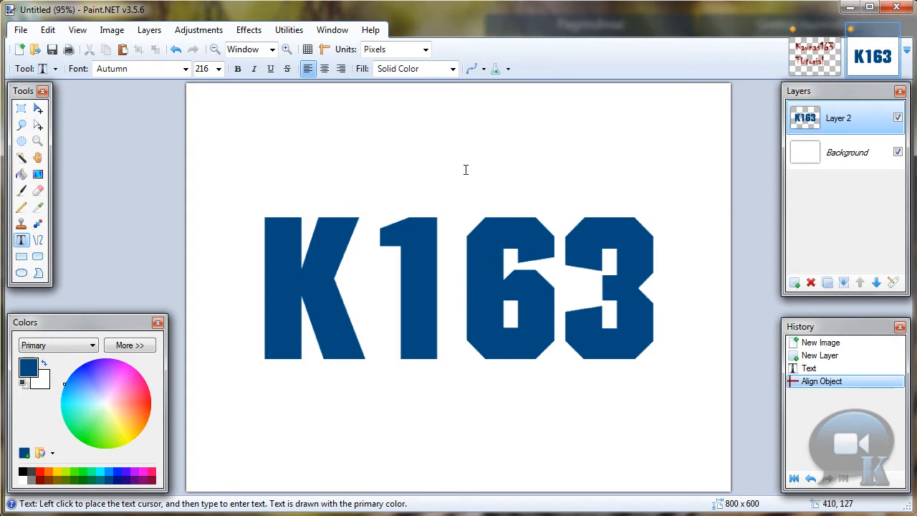
{"action": "mouse_move", "coordinate": [839, 111]}
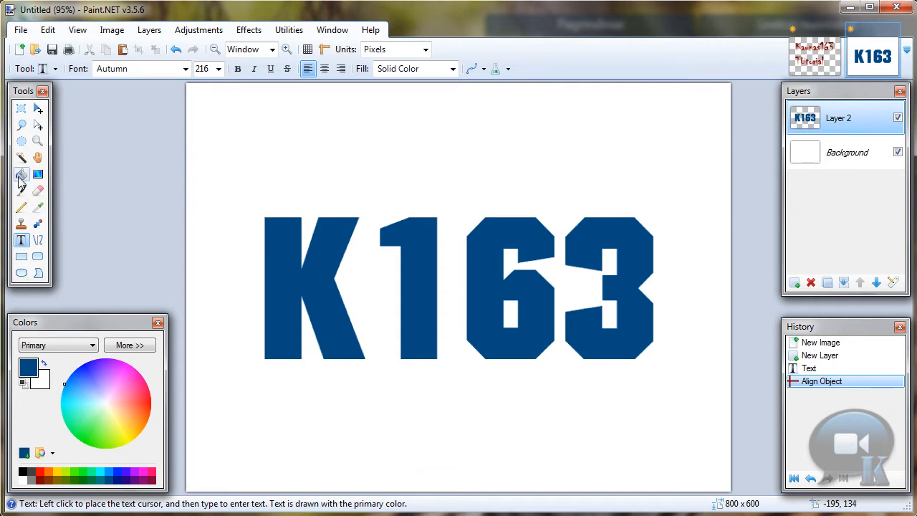
Bucket-fill the 1 yellow and the 3 green, then pick red for the K
{"action": "left_click", "coordinate": [20, 174]}
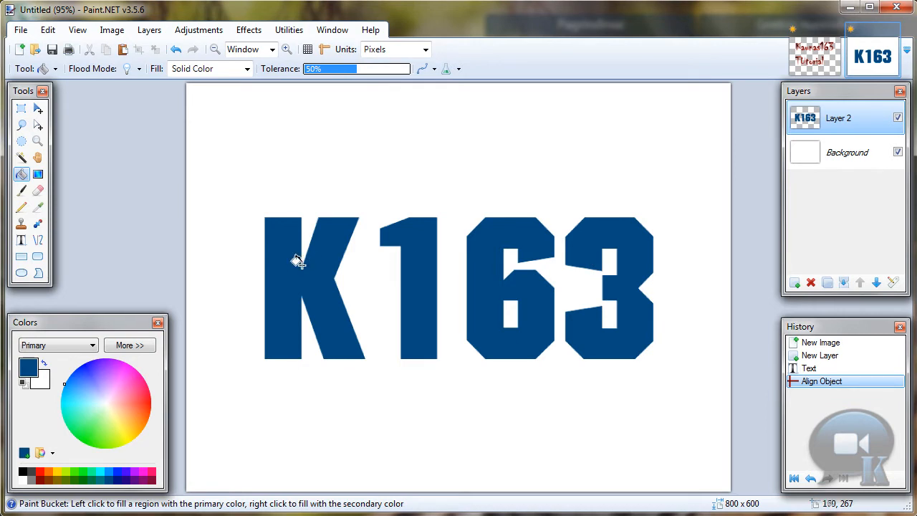
{"action": "mouse_move", "coordinate": [527, 272]}
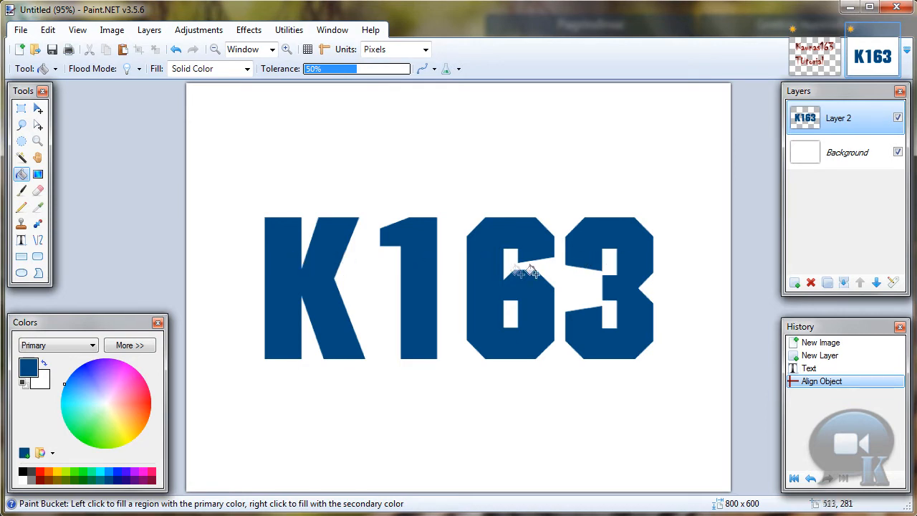
{"action": "mouse_move", "coordinate": [276, 74]}
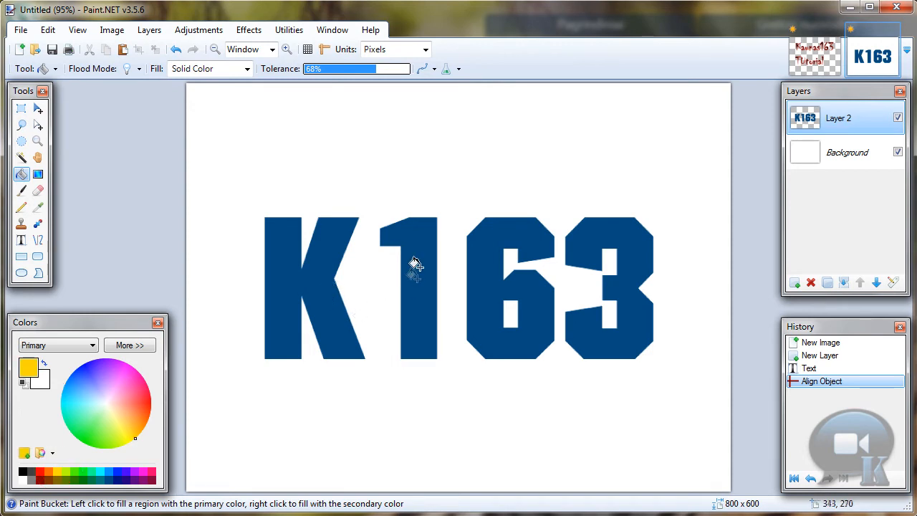
{"action": "left_click", "coordinate": [415, 264]}
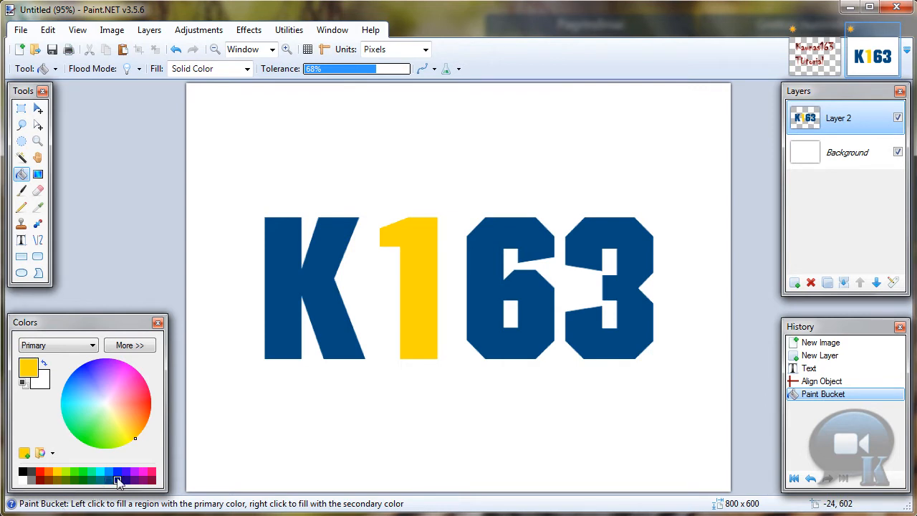
{"action": "left_click", "coordinate": [81, 479]}
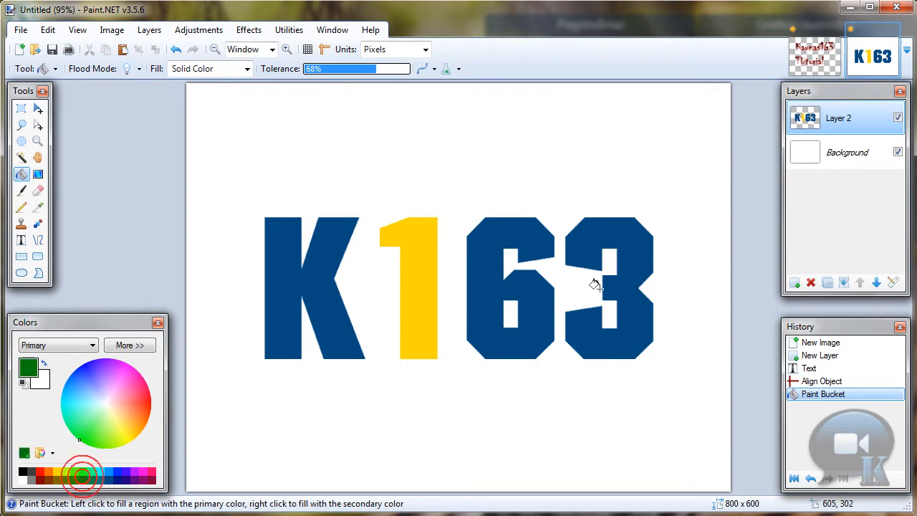
{"action": "left_click", "coordinate": [609, 279]}
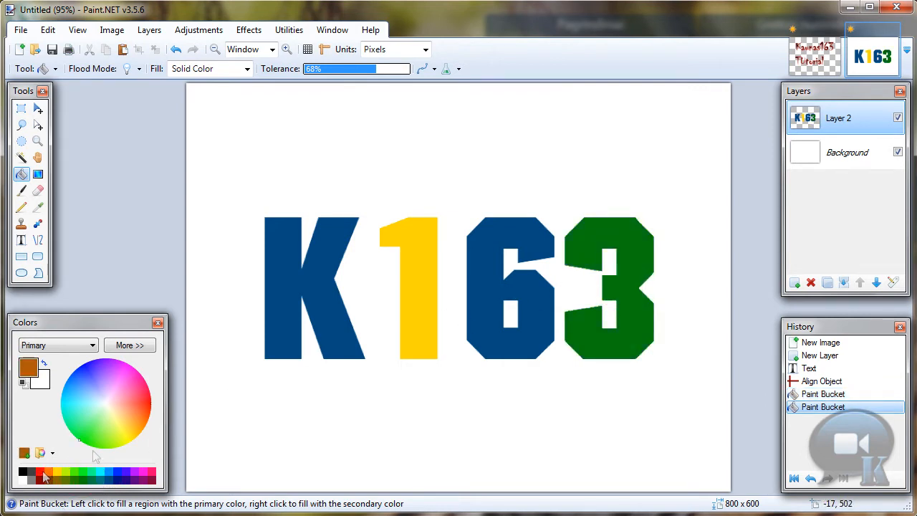
{"action": "left_click", "coordinate": [313, 287]}
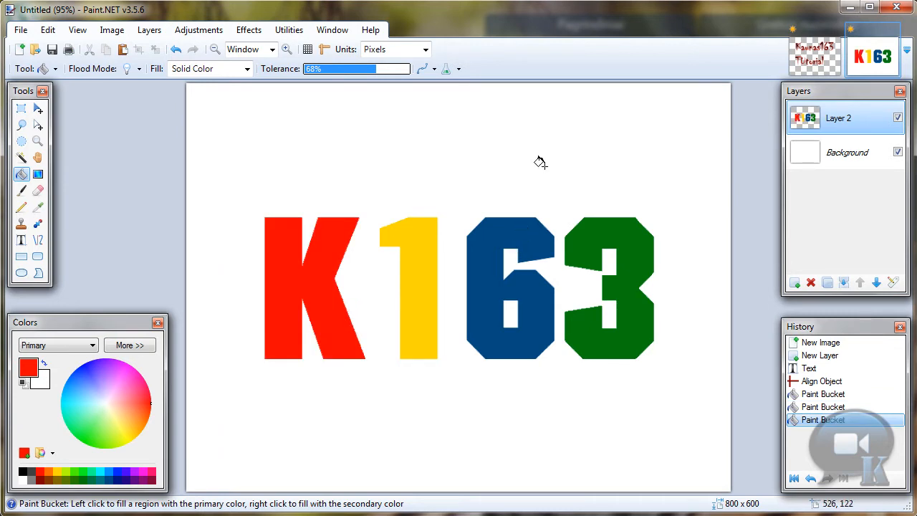
{"action": "mouse_move", "coordinate": [22, 158]}
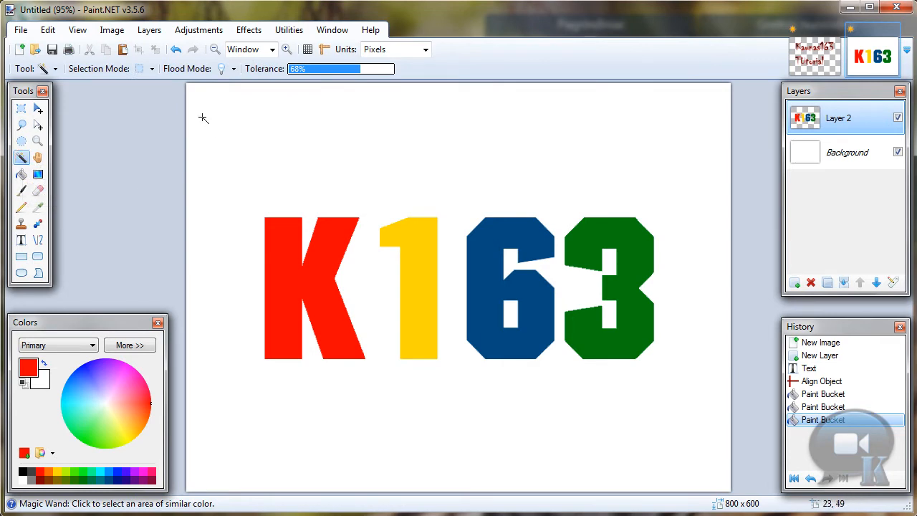
{"action": "mouse_move", "coordinate": [191, 74]}
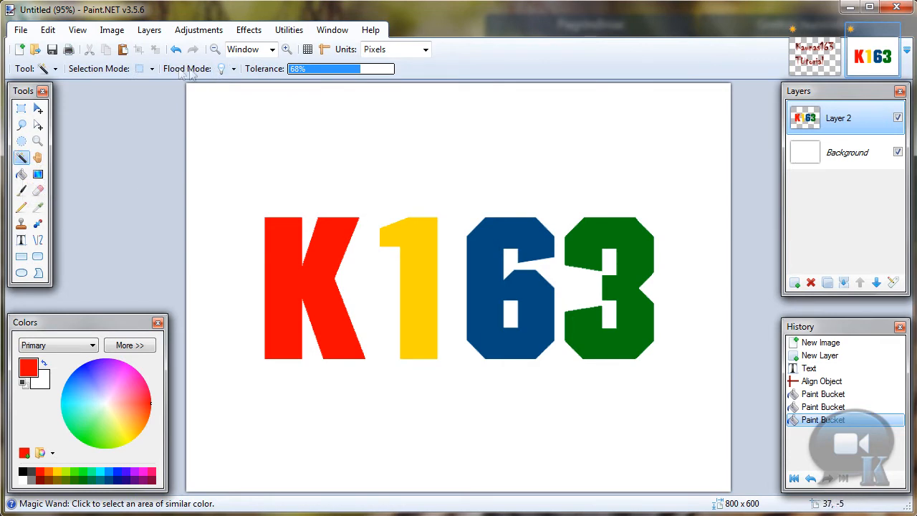
Magic Wand the white background in global mode and invert the selection to the letters
{"action": "left_click", "coordinate": [238, 101]}
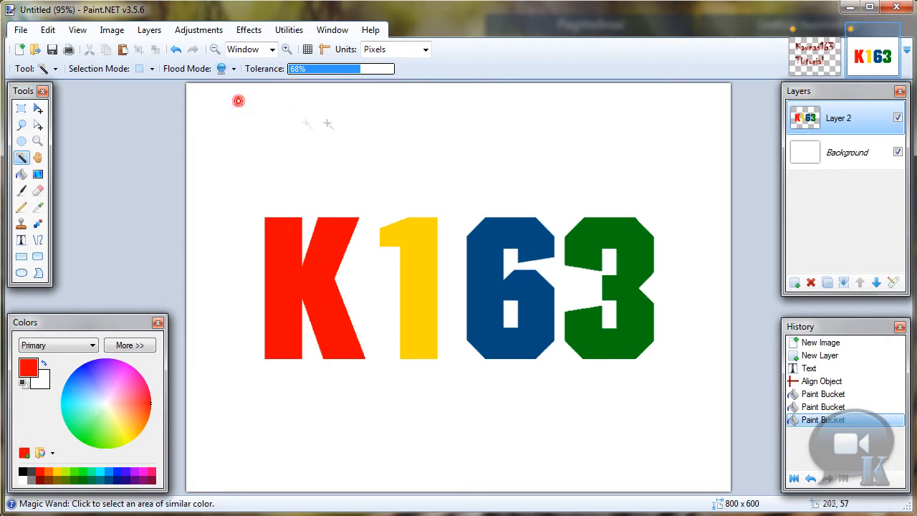
{"action": "left_click", "coordinate": [384, 141]}
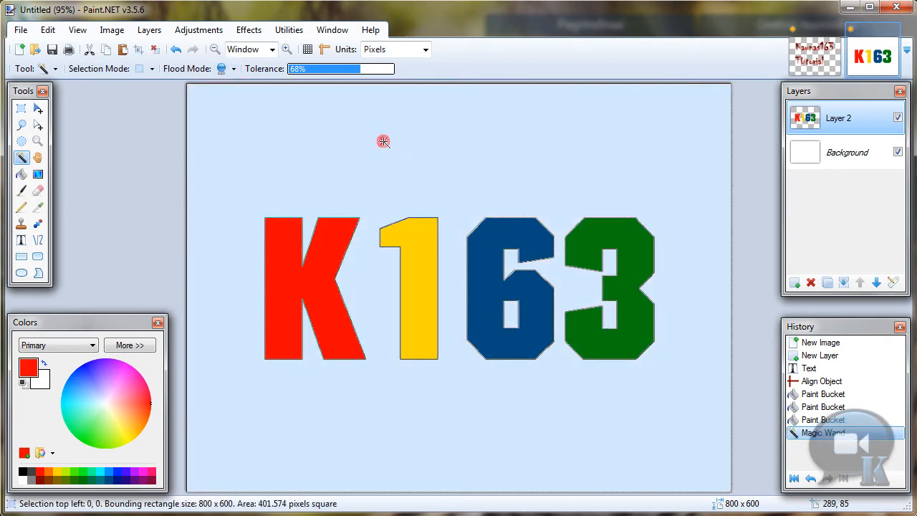
{"action": "left_click", "coordinate": [47, 29]}
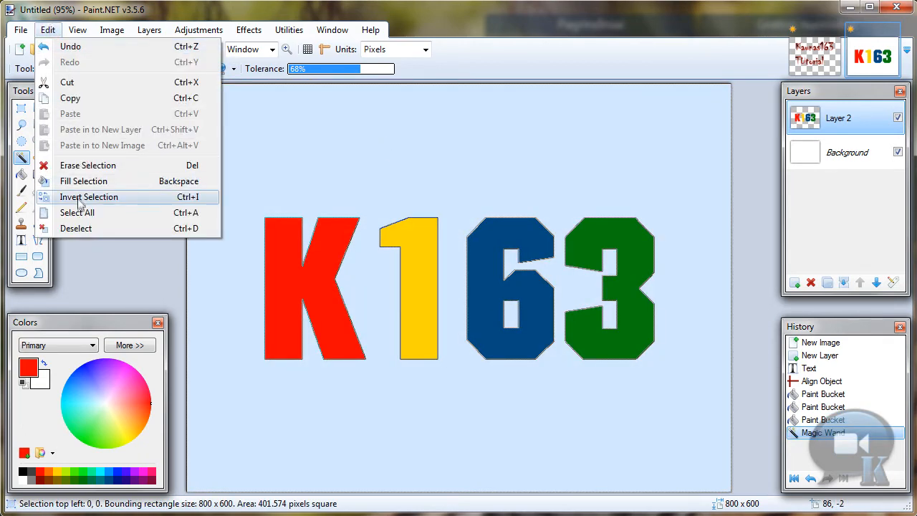
{"action": "left_click", "coordinate": [89, 196]}
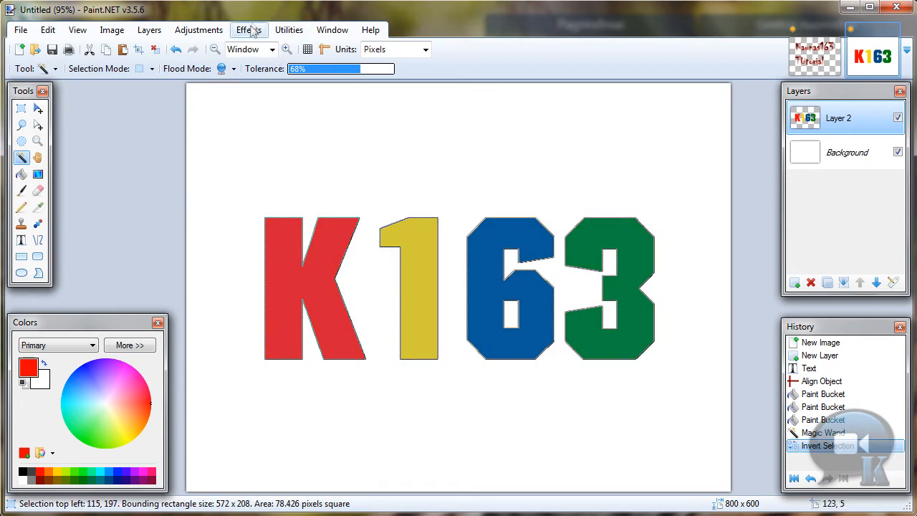
{"action": "left_click", "coordinate": [249, 28]}
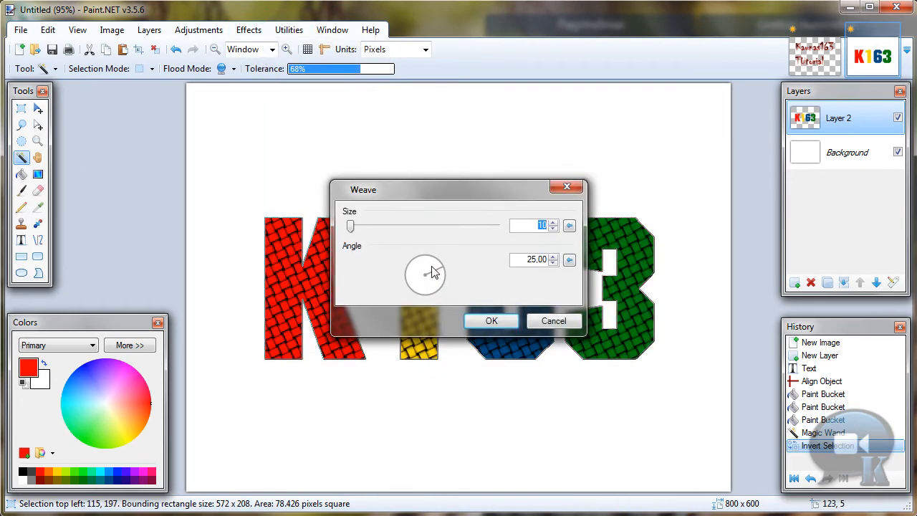
Apply the Weave effect at size 10 to the letters and clear the selection
{"action": "left_click_drag", "start_coordinate": [364, 189], "coordinate": [514, 297]}
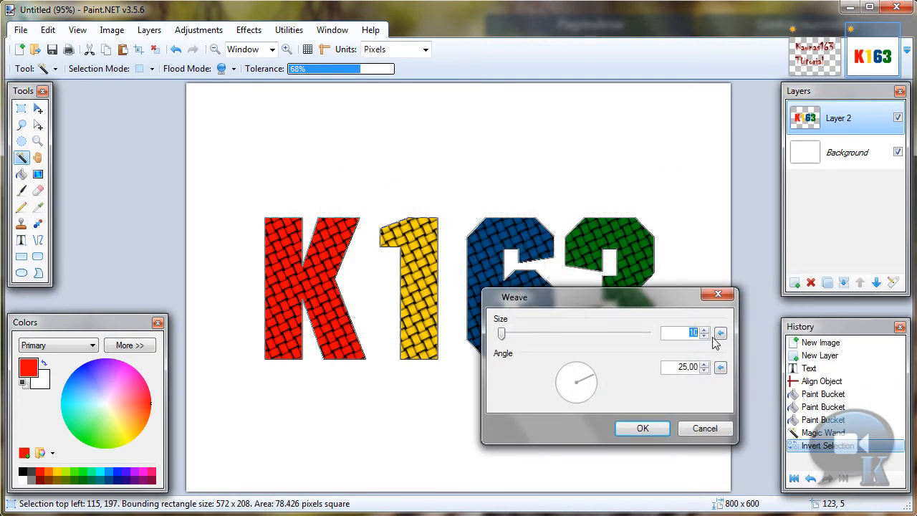
{"action": "left_click_drag", "start_coordinate": [501, 334], "coordinate": [529, 334]}
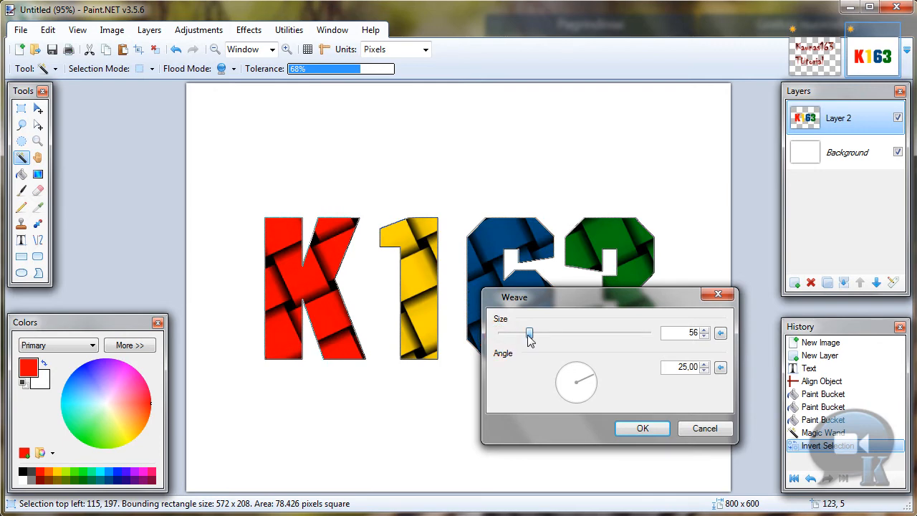
{"action": "left_click_drag", "start_coordinate": [528, 332], "coordinate": [501, 333]}
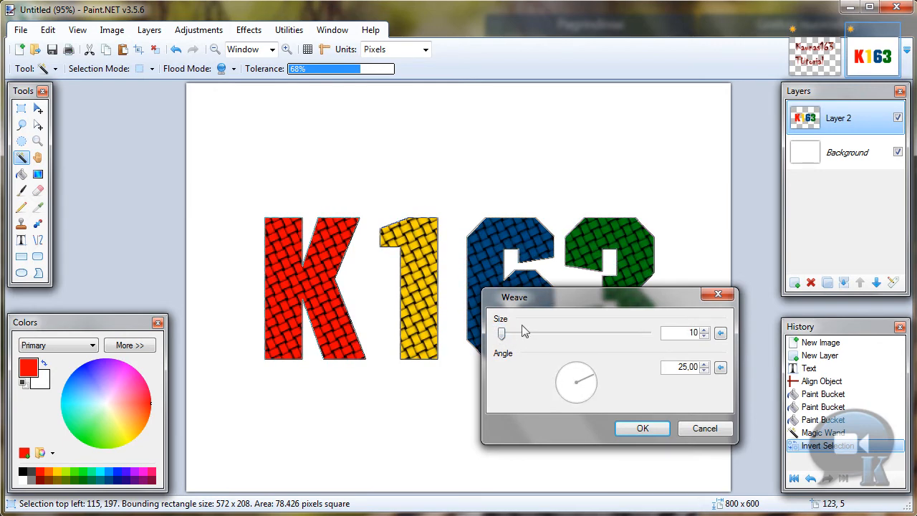
{"action": "left_click", "coordinate": [642, 427]}
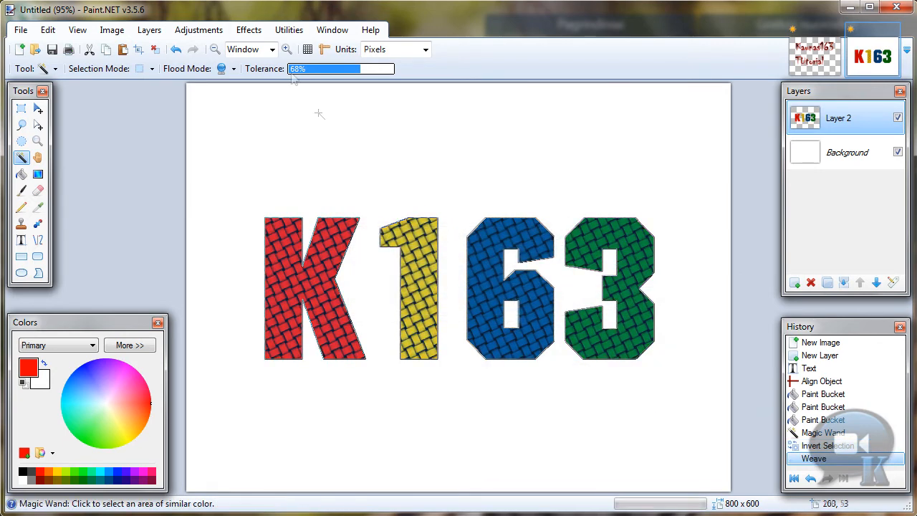
{"action": "left_click", "coordinate": [151, 49]}
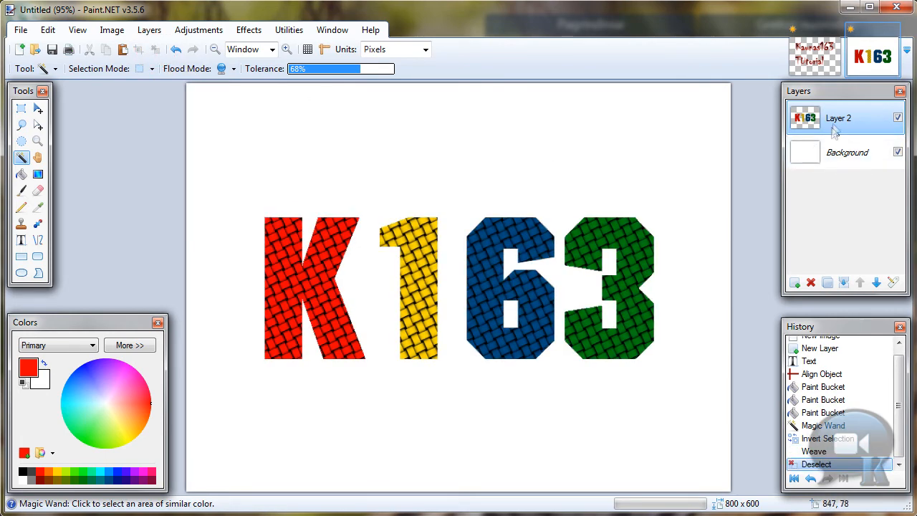
{"action": "mouse_move", "coordinate": [837, 122]}
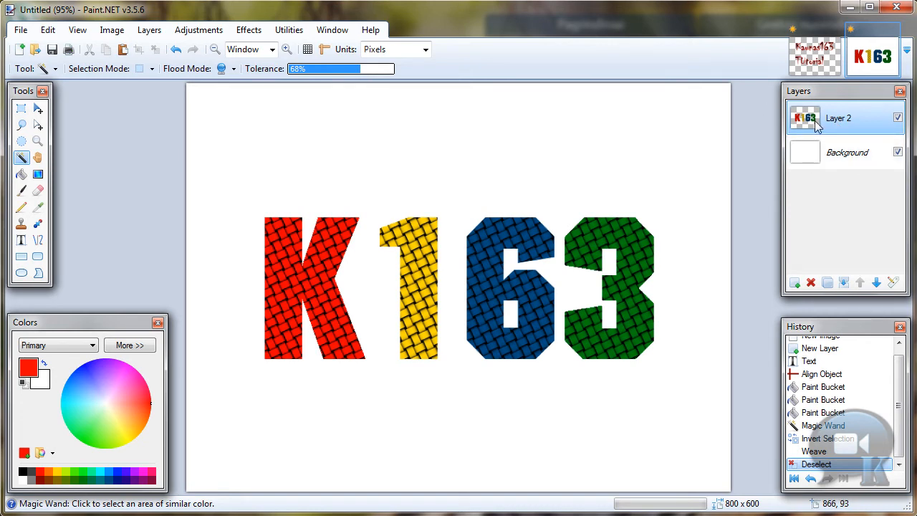
{"action": "mouse_move", "coordinate": [848, 269]}
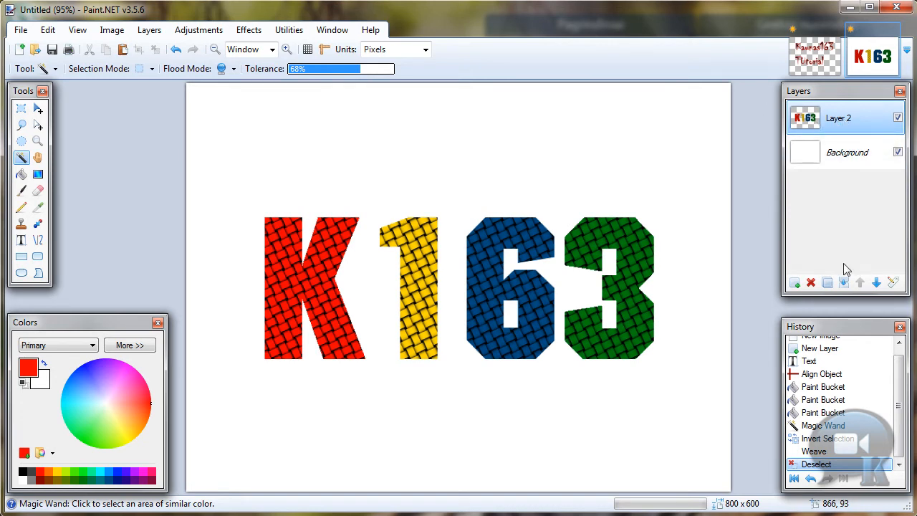
Merge the letters layer down, then back out of the Outline Object effect without applying it
{"action": "left_click", "coordinate": [842, 281]}
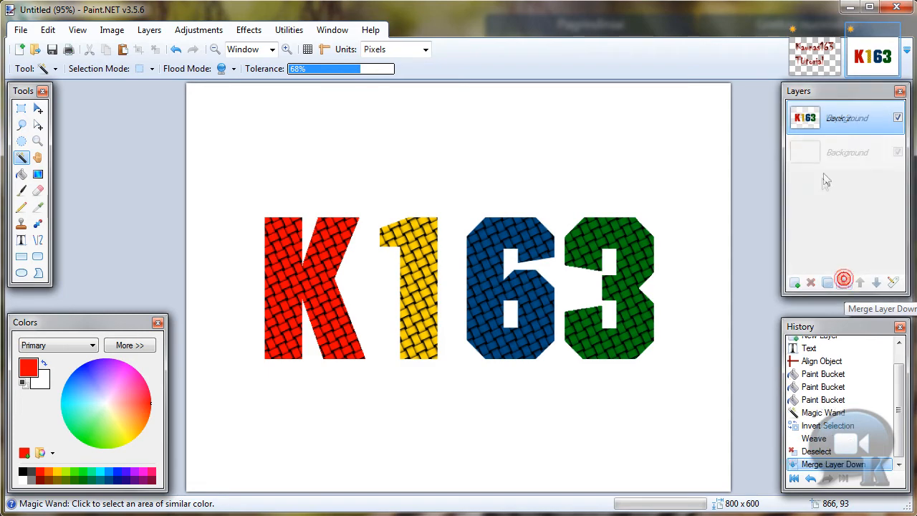
{"action": "left_click", "coordinate": [249, 29]}
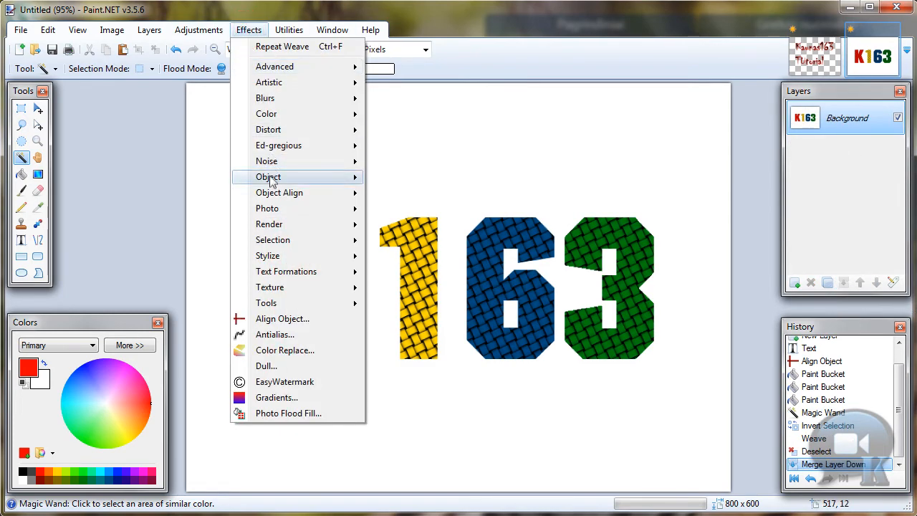
{"action": "left_click", "coordinate": [289, 178]}
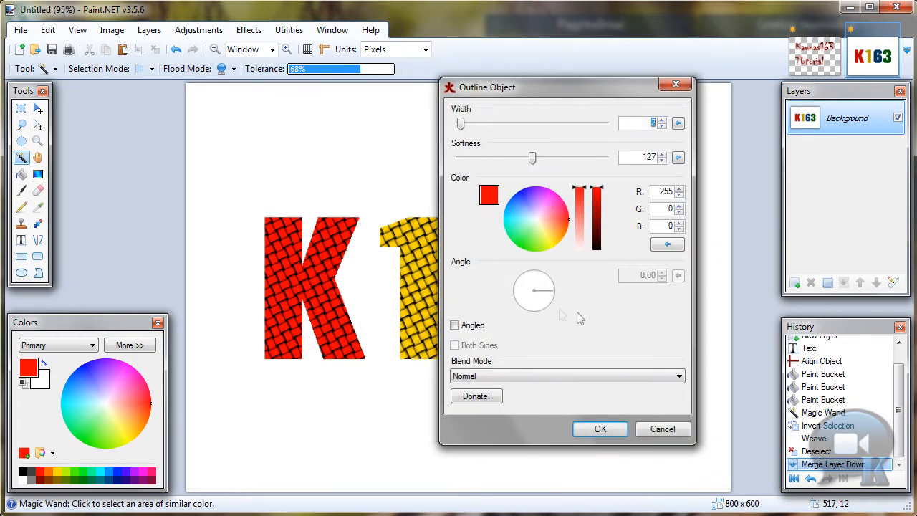
{"action": "left_click", "coordinate": [661, 428]}
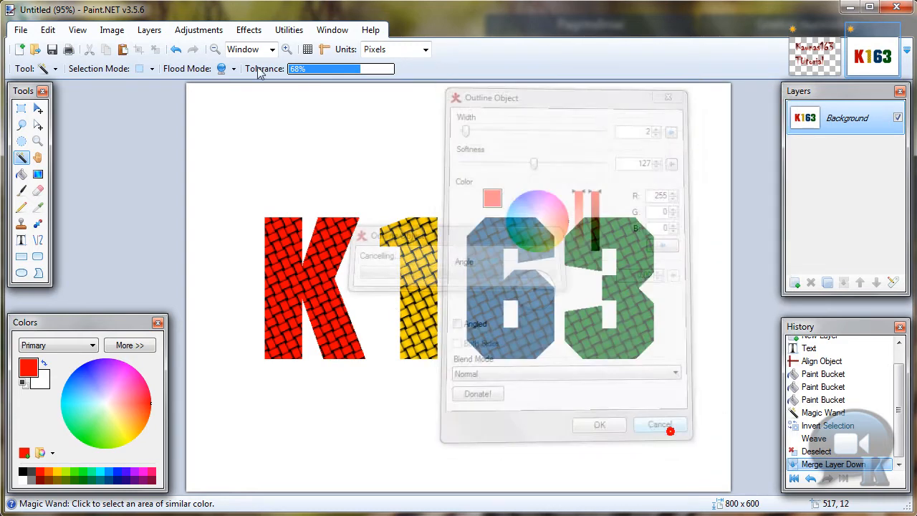
{"action": "left_click", "coordinate": [658, 424]}
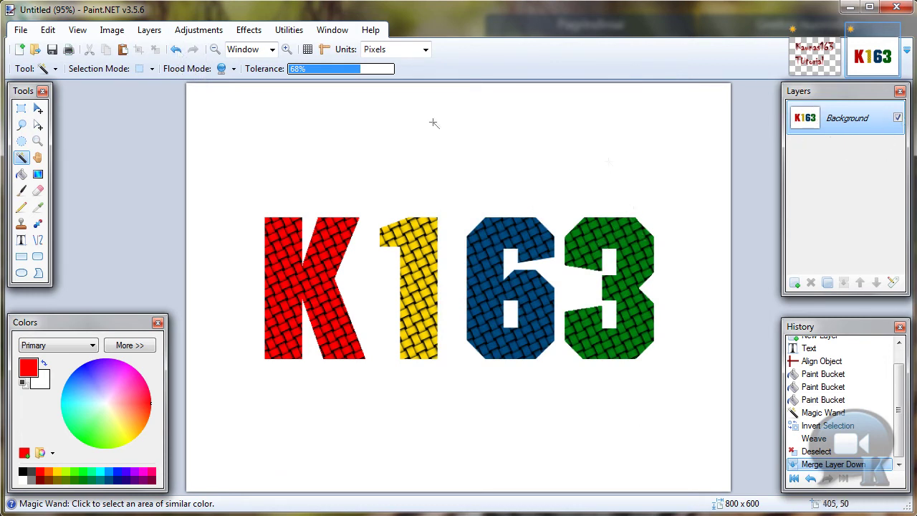
{"action": "mouse_move", "coordinate": [301, 124]}
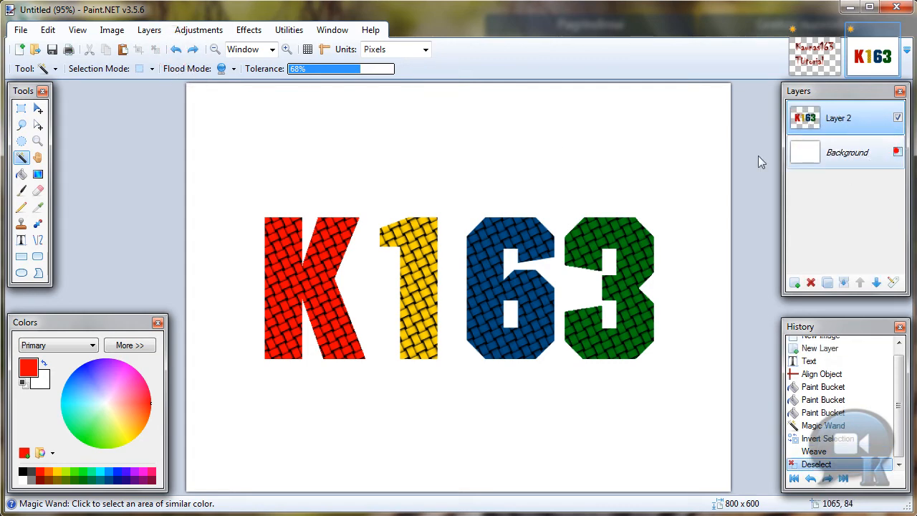
Toggle the white Background layer's visibility off and back on
{"action": "left_click", "coordinate": [897, 152]}
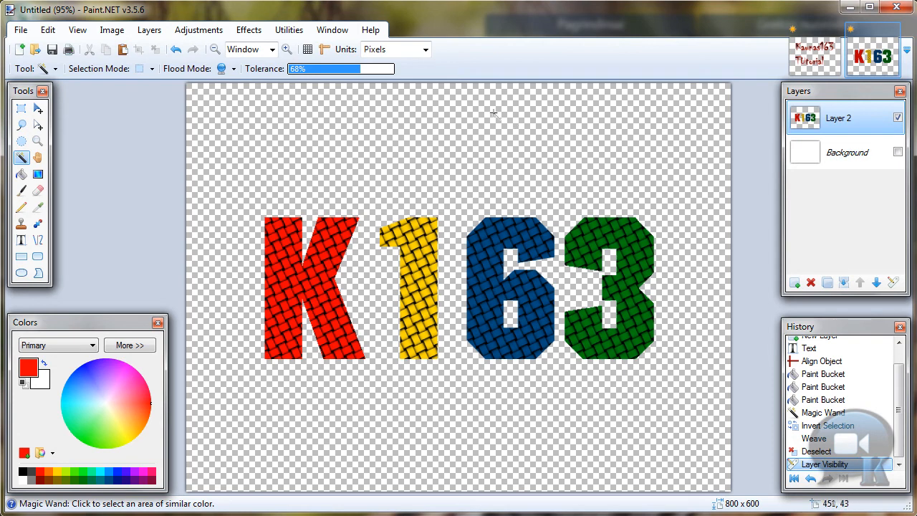
{"action": "left_click", "coordinate": [897, 152]}
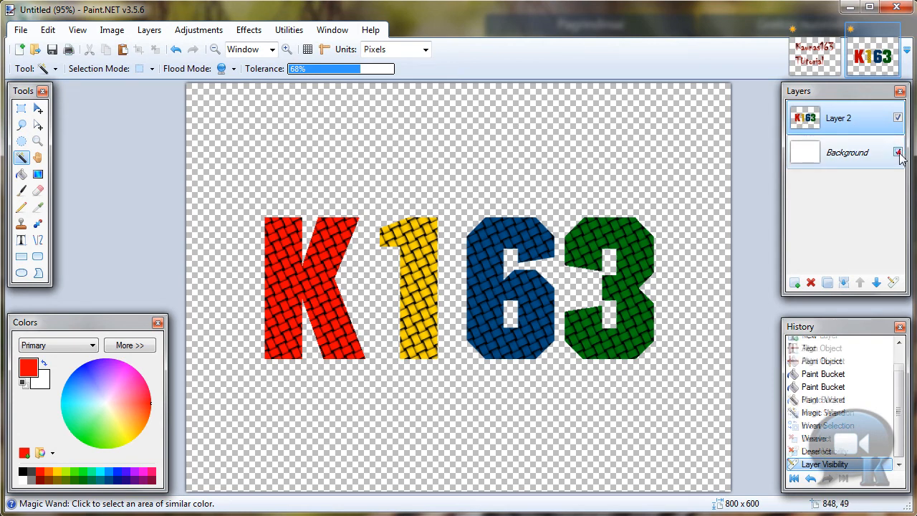
{"action": "left_click", "coordinate": [897, 152]}
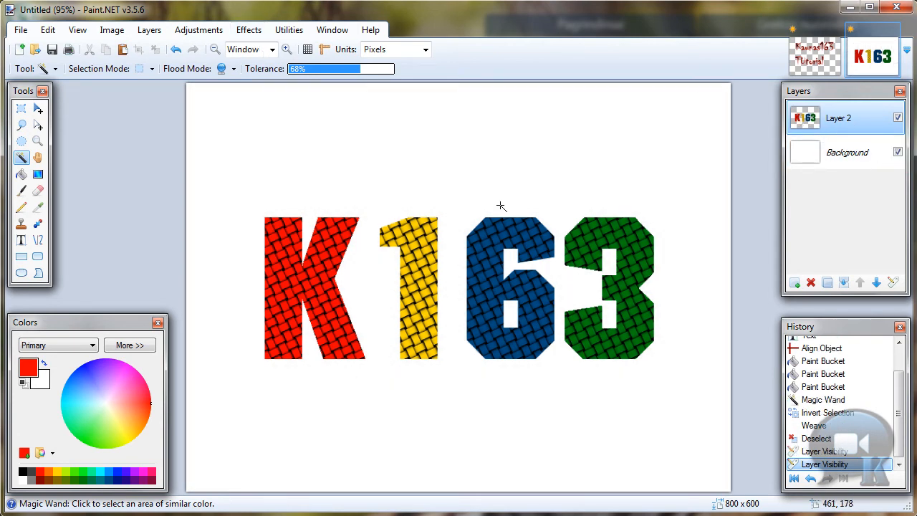
{"action": "mouse_move", "coordinate": [410, 179]}
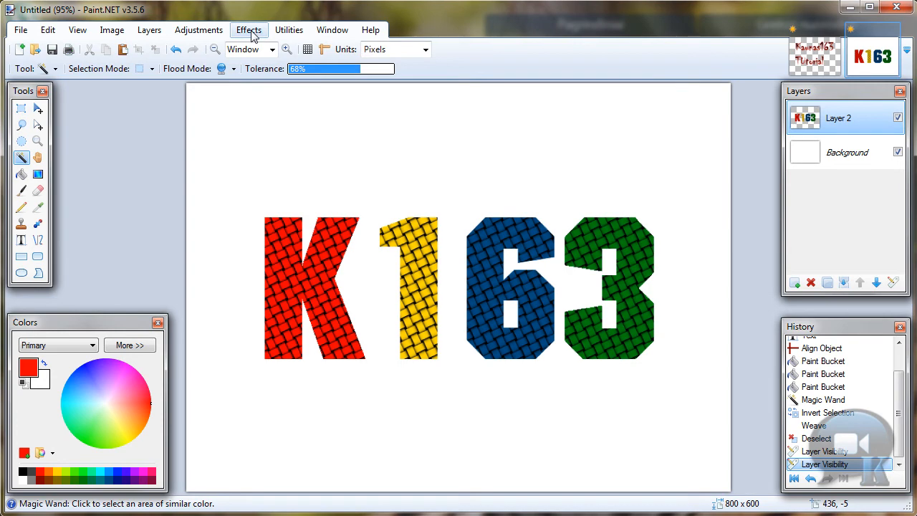
Apply Outline Object at width 2, black, with Softness raised to 249
{"action": "left_click", "coordinate": [249, 29]}
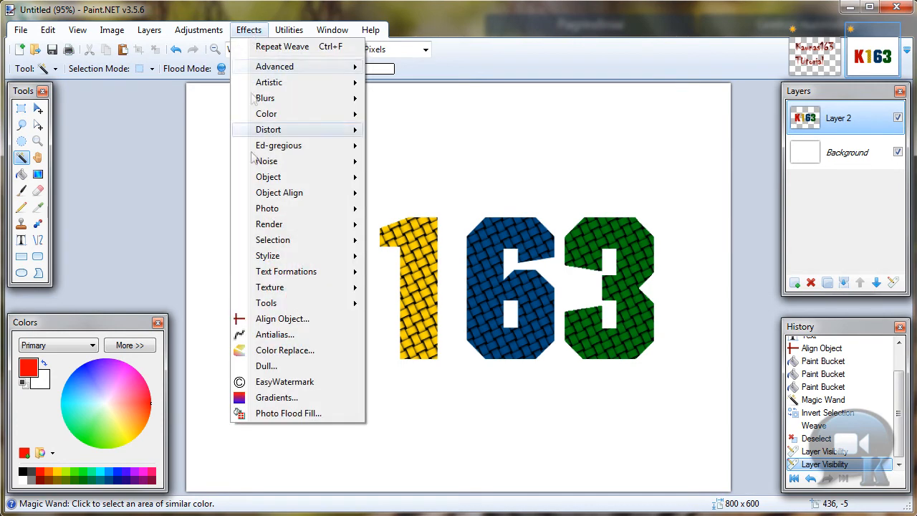
{"action": "left_click", "coordinate": [268, 176]}
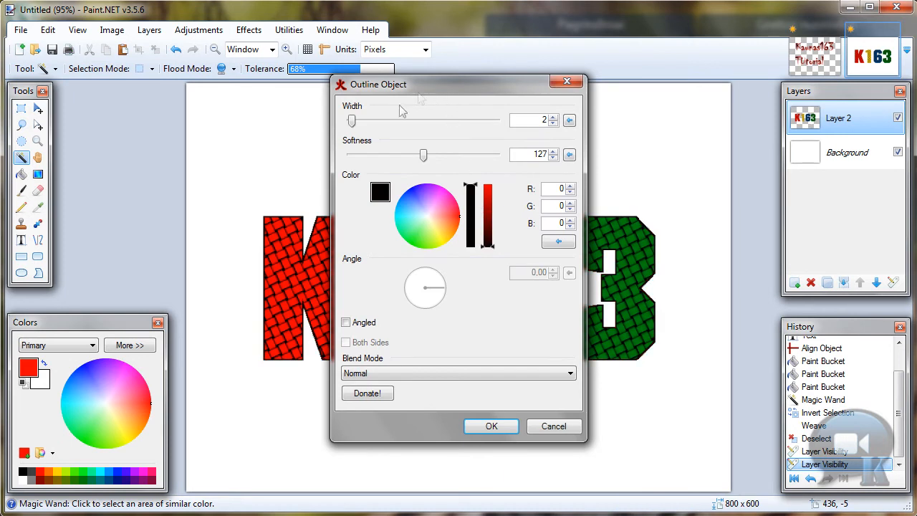
{"action": "left_click_drag", "start_coordinate": [423, 155], "coordinate": [493, 155]}
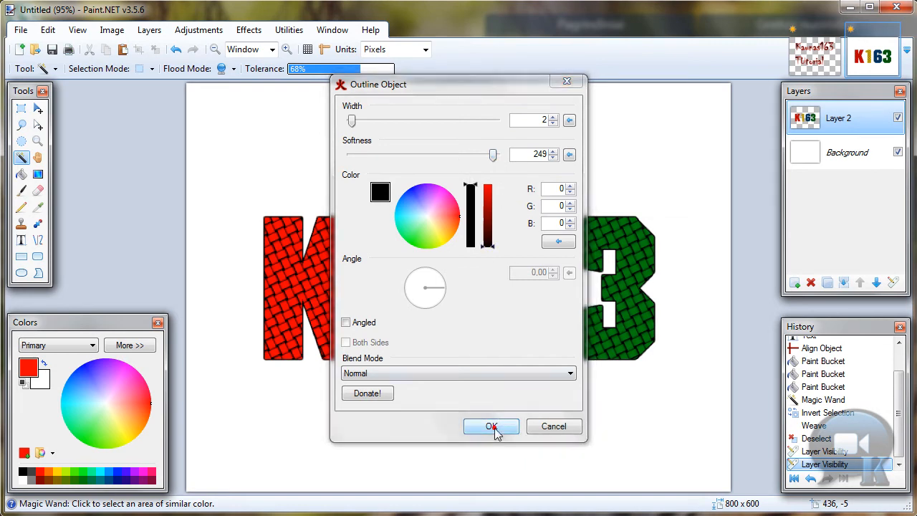
{"action": "left_click", "coordinate": [490, 425]}
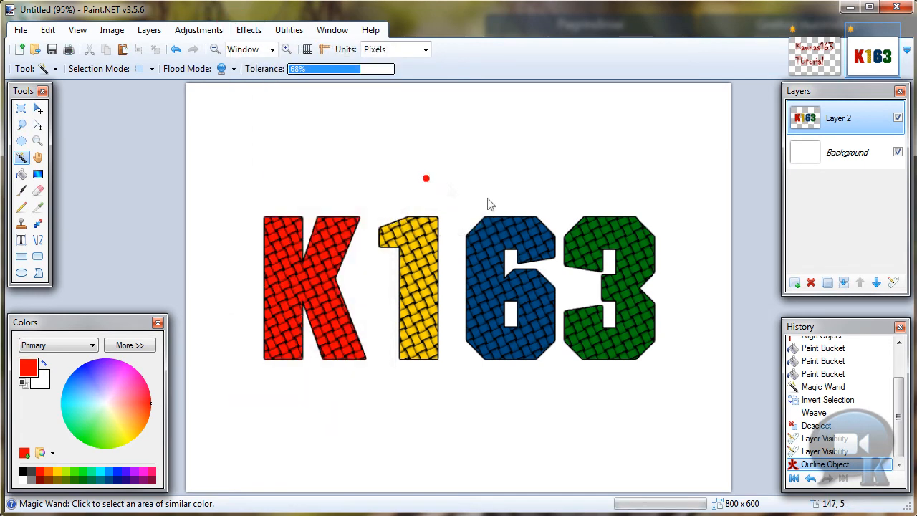
Apply a Drop Shadow with Blur Radius raised to 6
{"action": "left_click", "coordinate": [248, 29]}
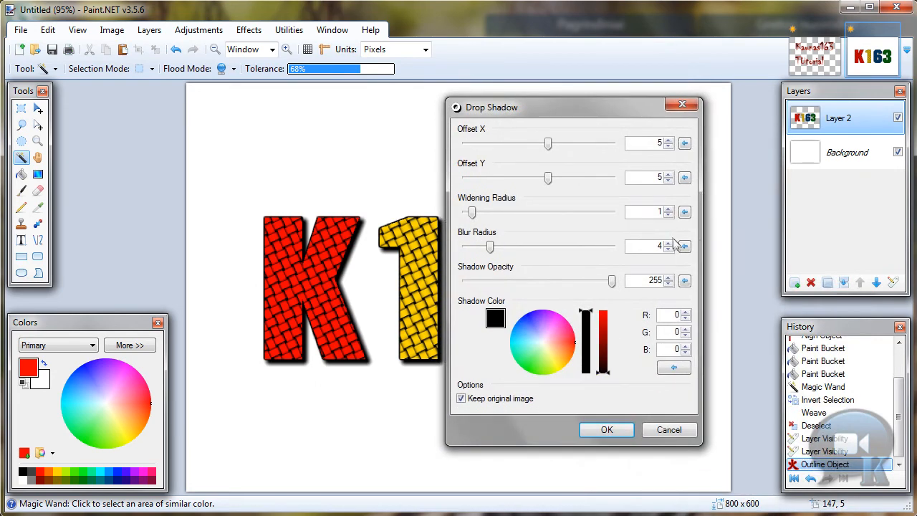
{"action": "left_click", "coordinate": [667, 242]}
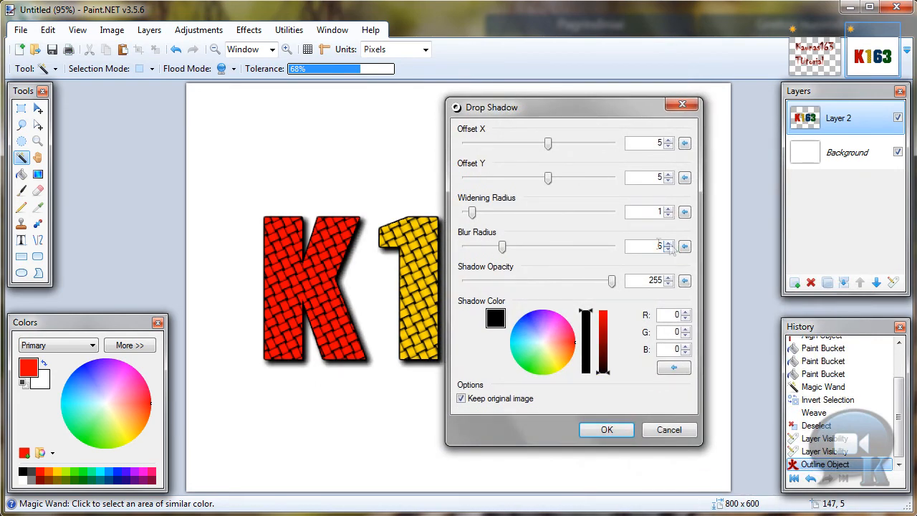
{"action": "left_click", "coordinate": [667, 249]}
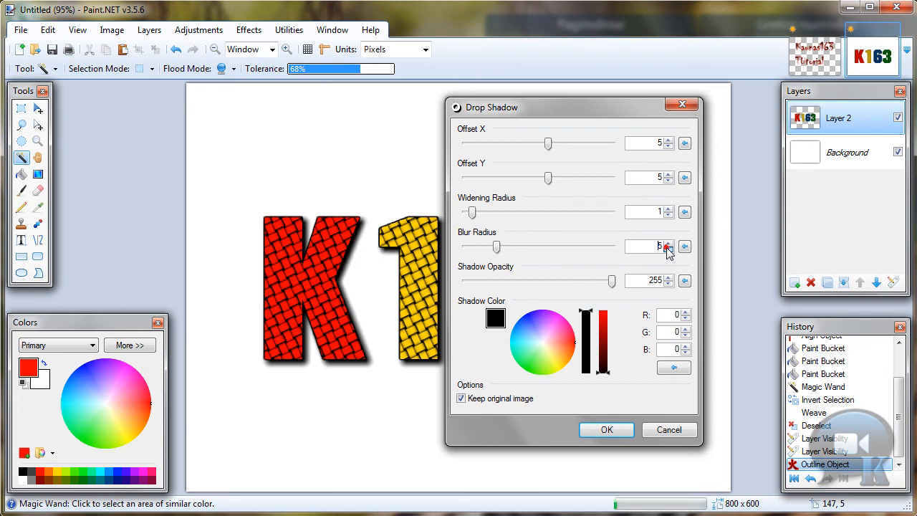
{"action": "left_click", "coordinate": [606, 430]}
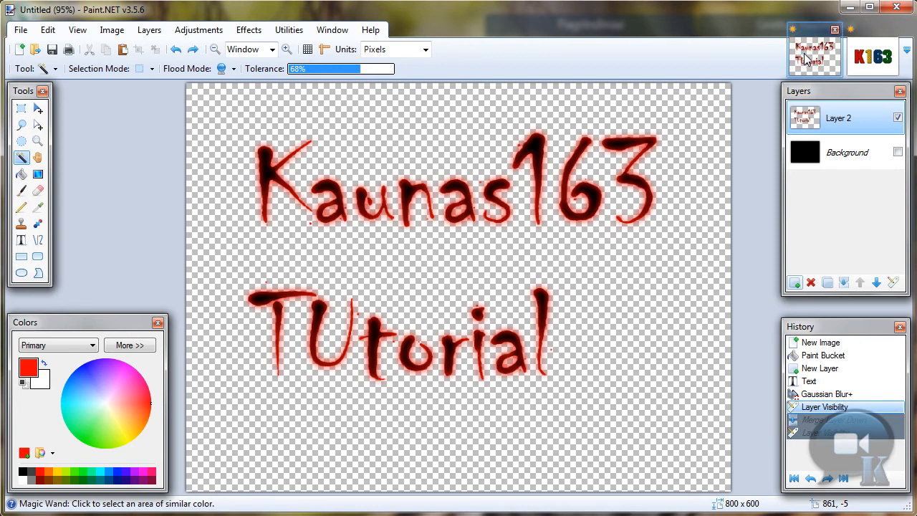
Return to the woven K163 image via its thumbnail
{"action": "left_click", "coordinate": [872, 56]}
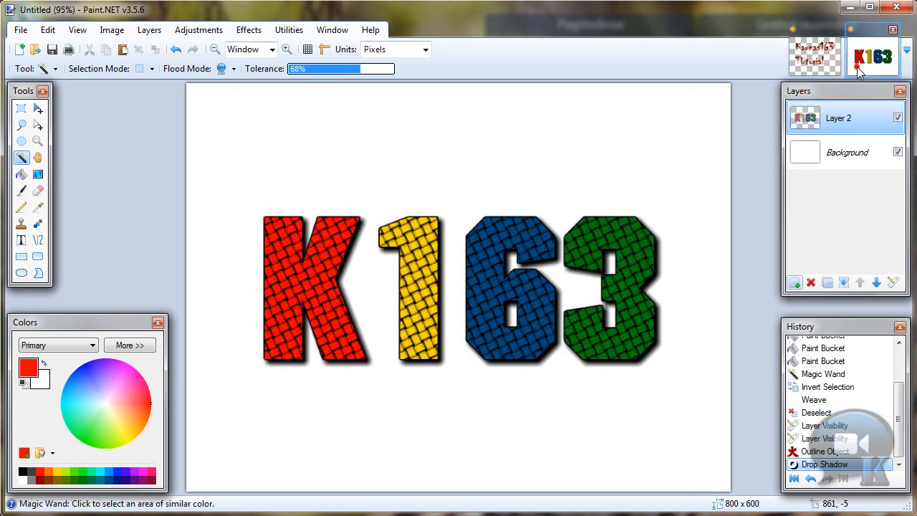
{"action": "mouse_move", "coordinate": [533, 370]}
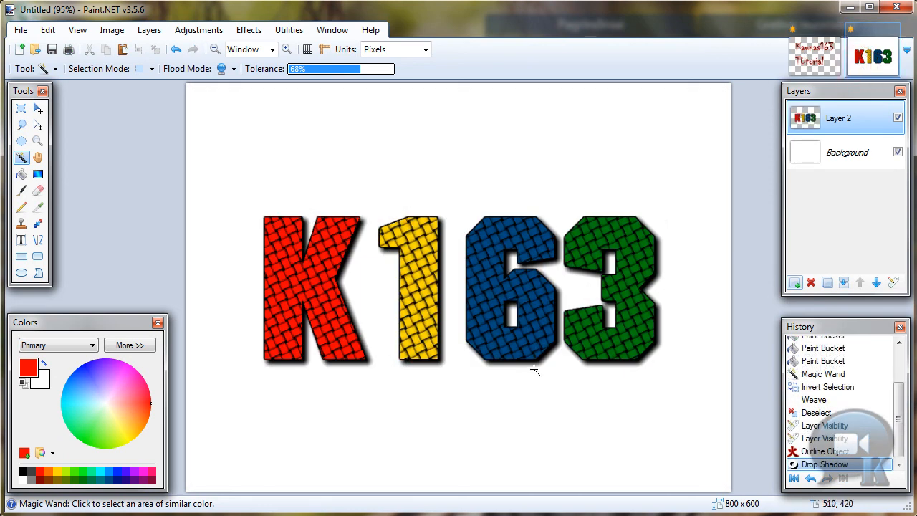
{"action": "mouse_move", "coordinate": [712, 361]}
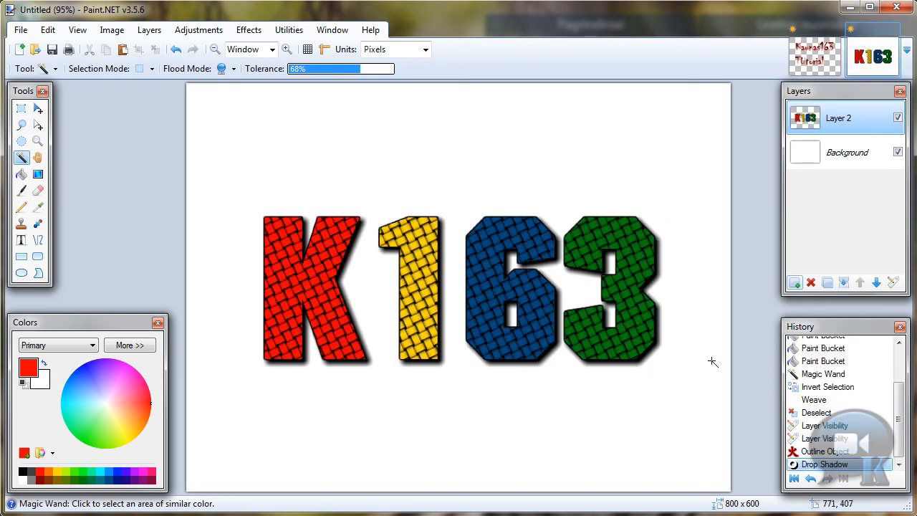